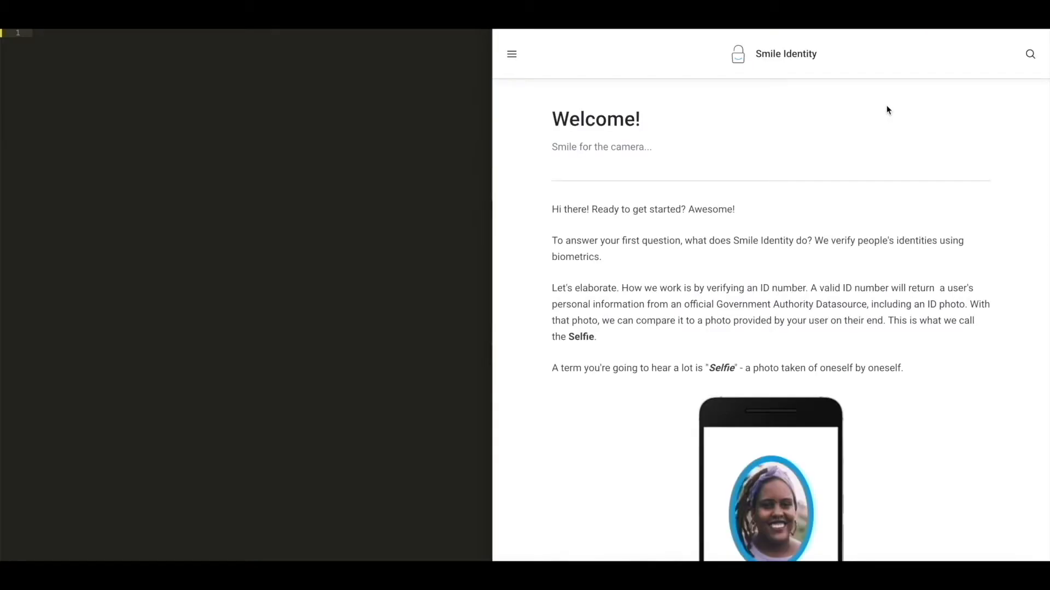
# Navigate from the Welcome page through Server-to-Server API to the Core Libraries page.
pyautogui.click(511, 54)
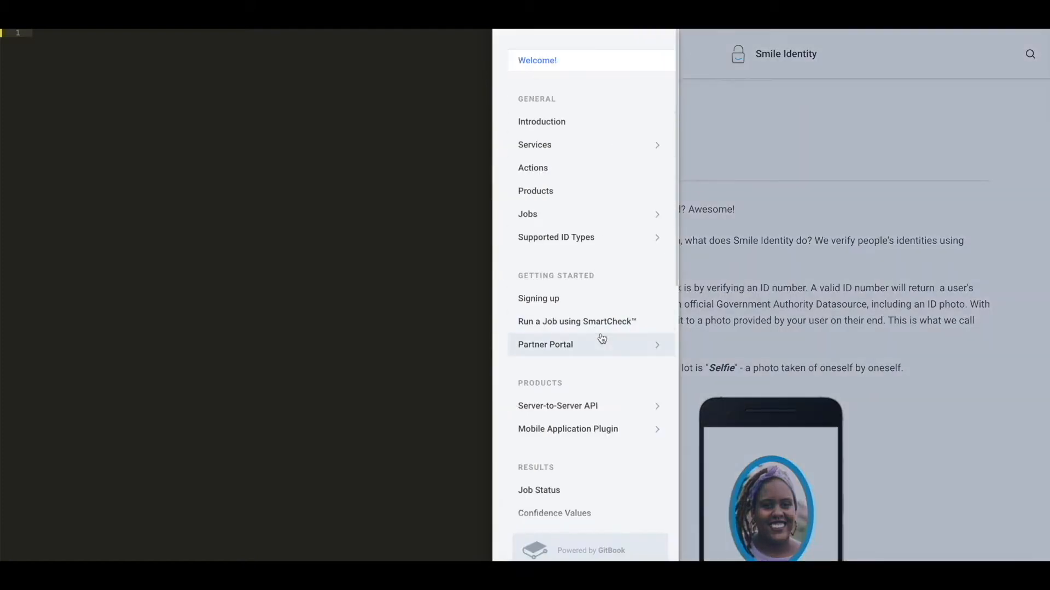
pyautogui.click(557, 406)
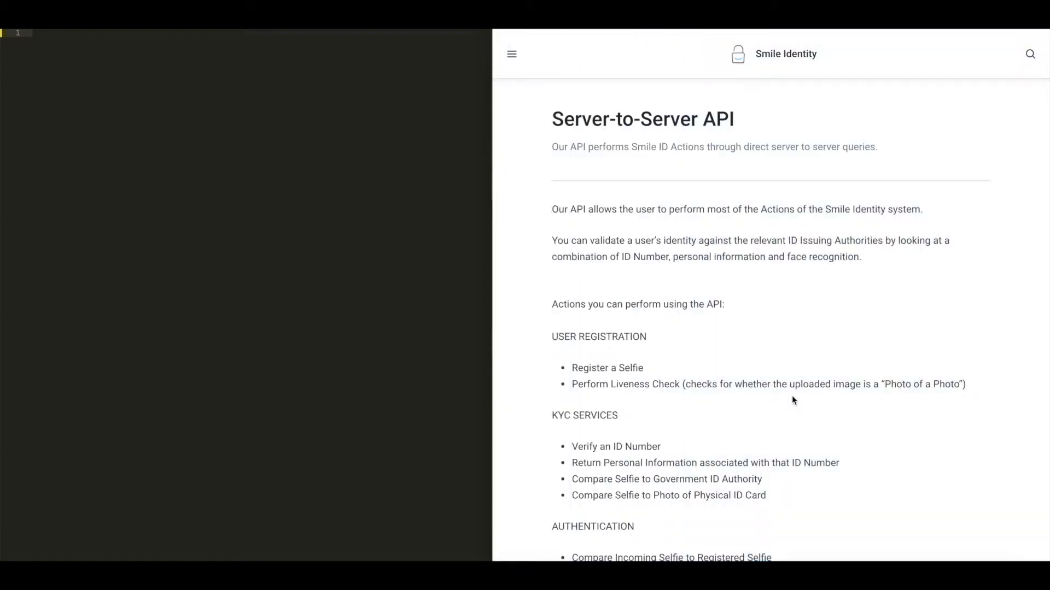
pyautogui.scroll(-3)
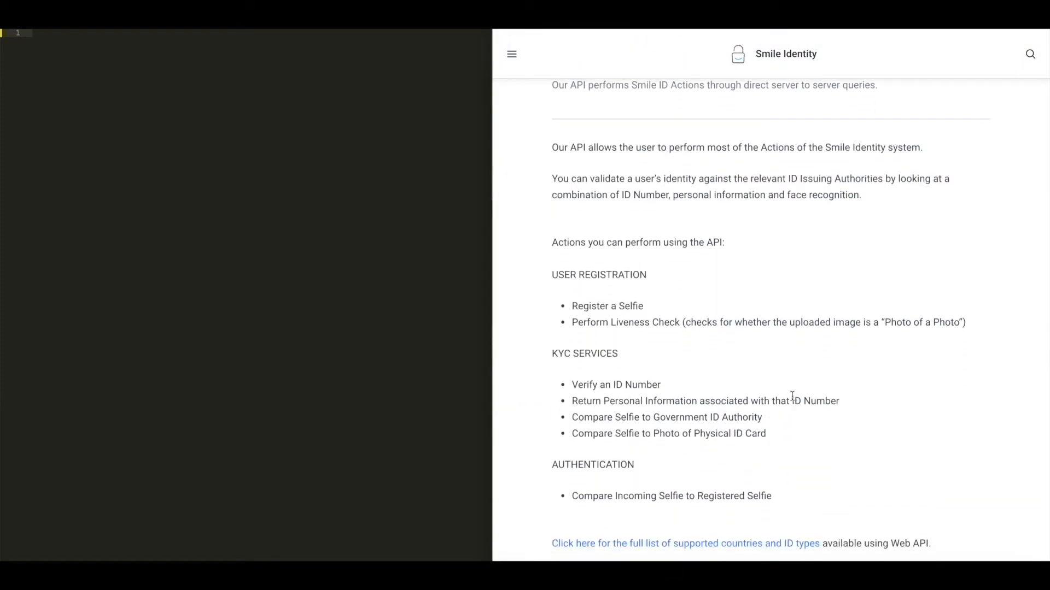
pyautogui.click(511, 54)
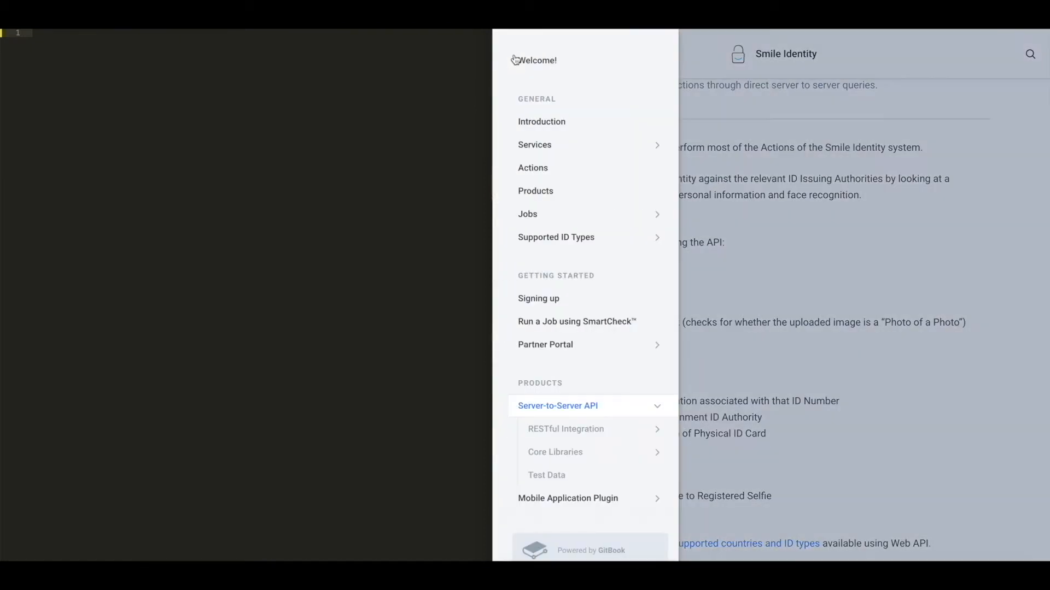
pyautogui.moveTo(638, 437)
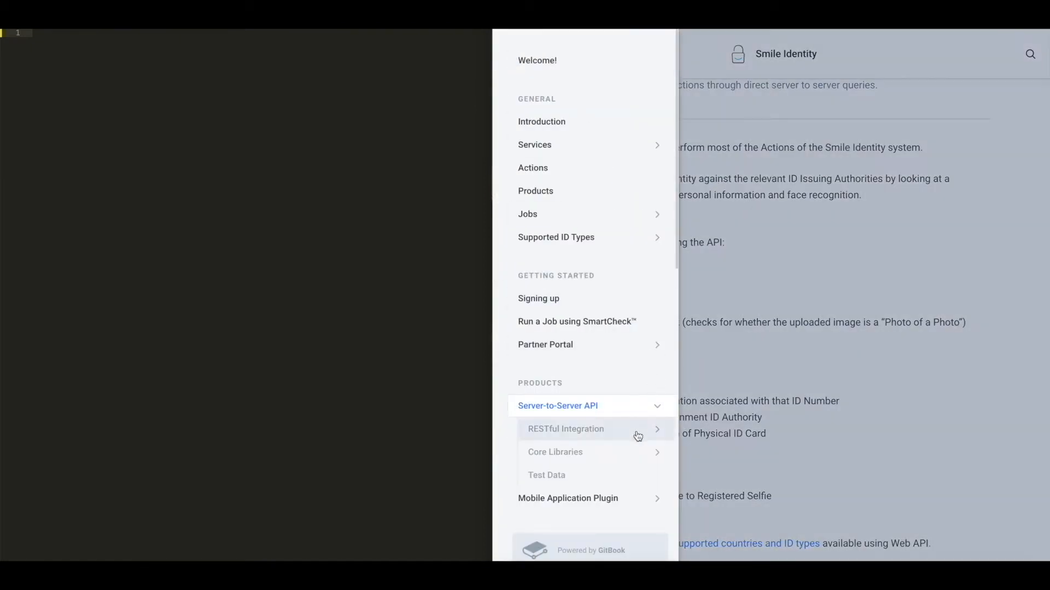
pyautogui.moveTo(631, 455)
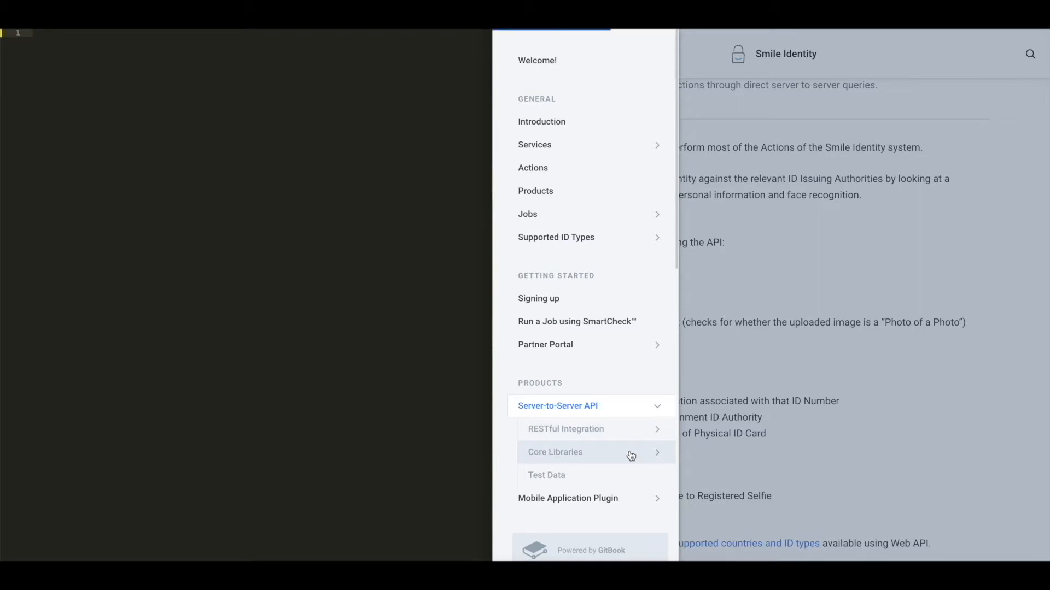
pyautogui.click(555, 452)
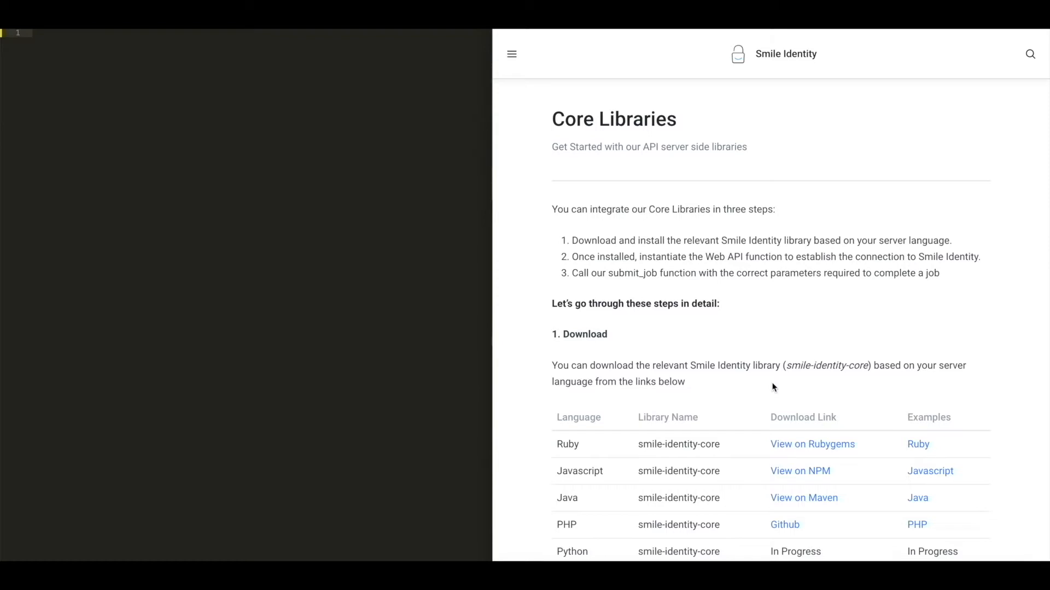
# Review the smile-identity-core npm page's install command and version, then open its Repository link.
pyautogui.click(800, 471)
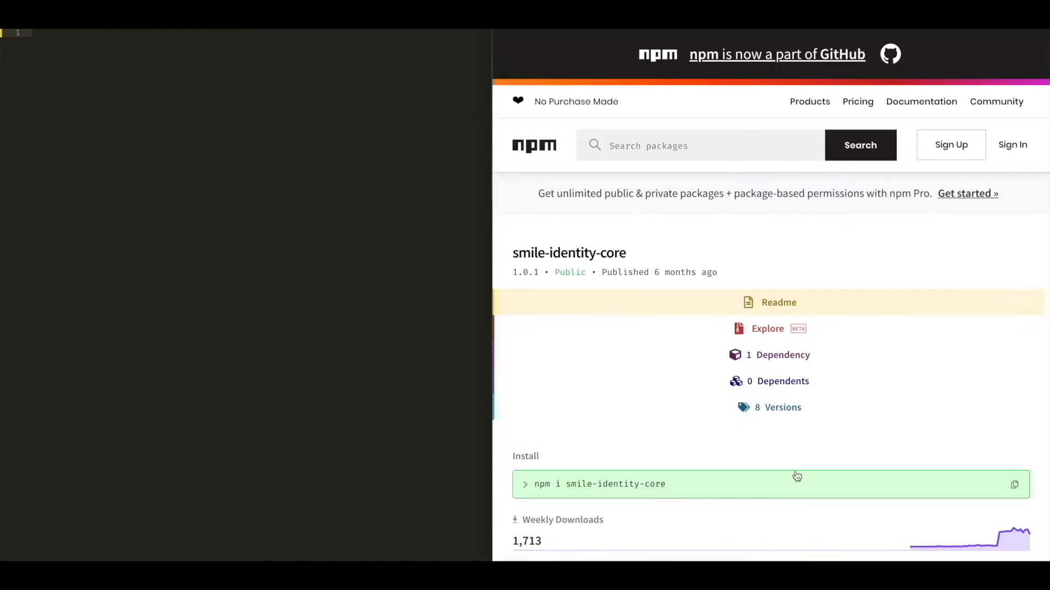
pyautogui.moveTo(797, 455)
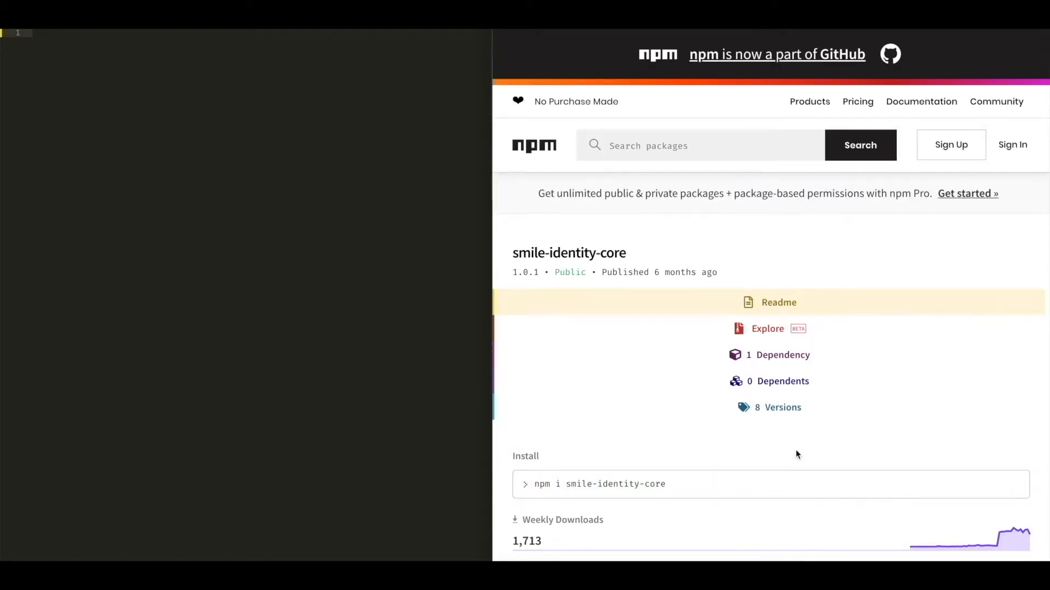
pyautogui.scroll(-3)
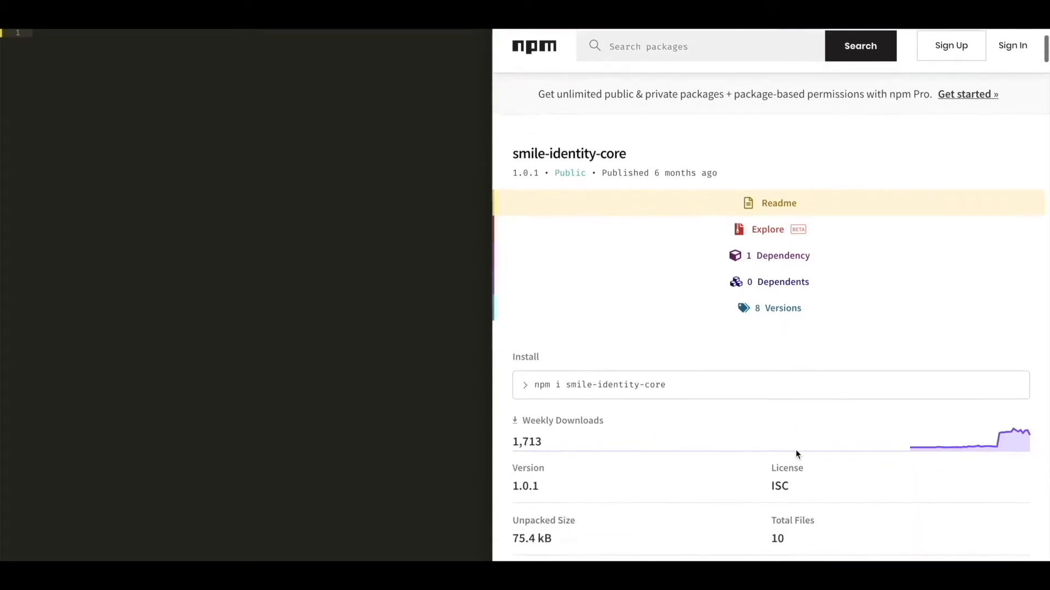
pyautogui.scroll(-3)
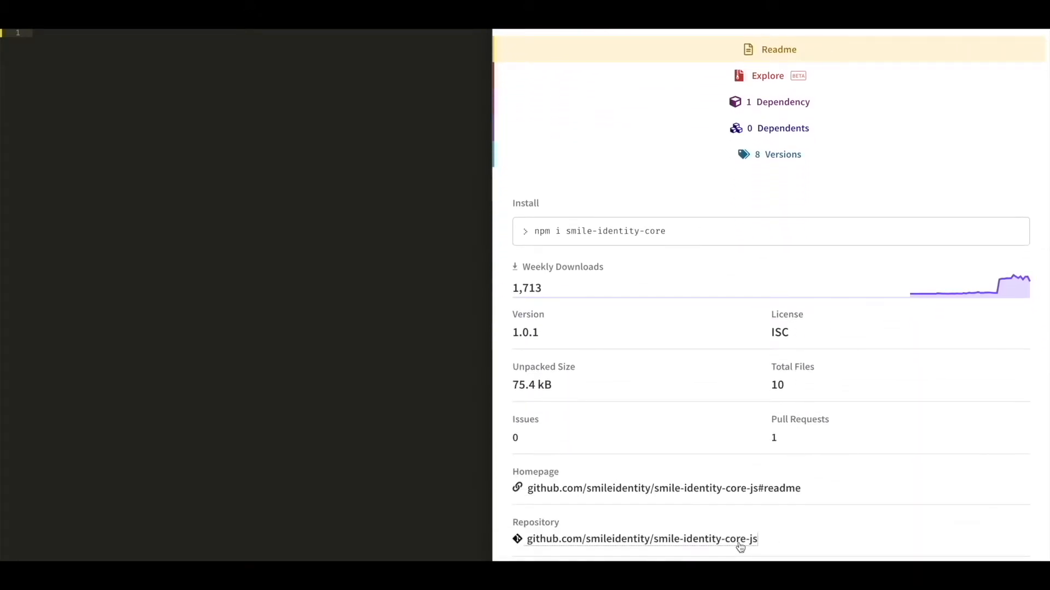
pyautogui.click(640, 539)
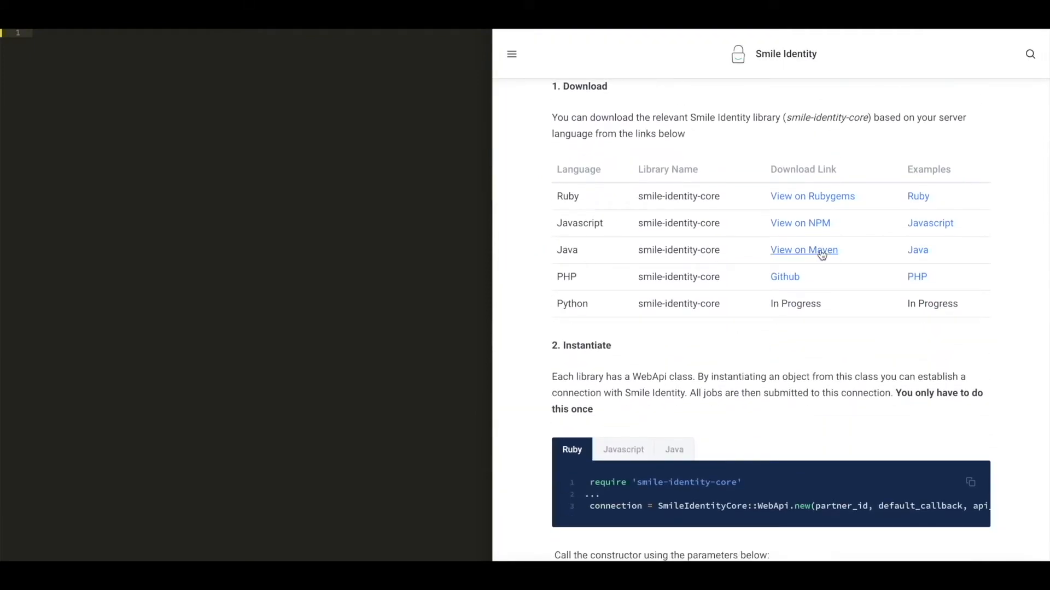
pyautogui.moveTo(880, 345)
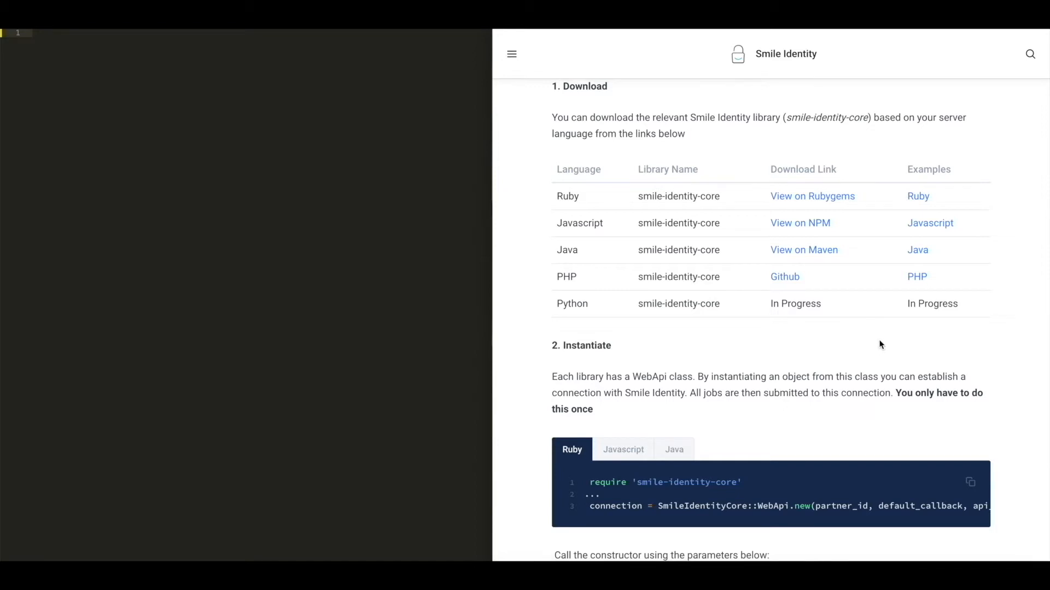
# Read through the Download and Instantiate sections down to the WebApi constructor parameters.
pyautogui.scroll(-3)
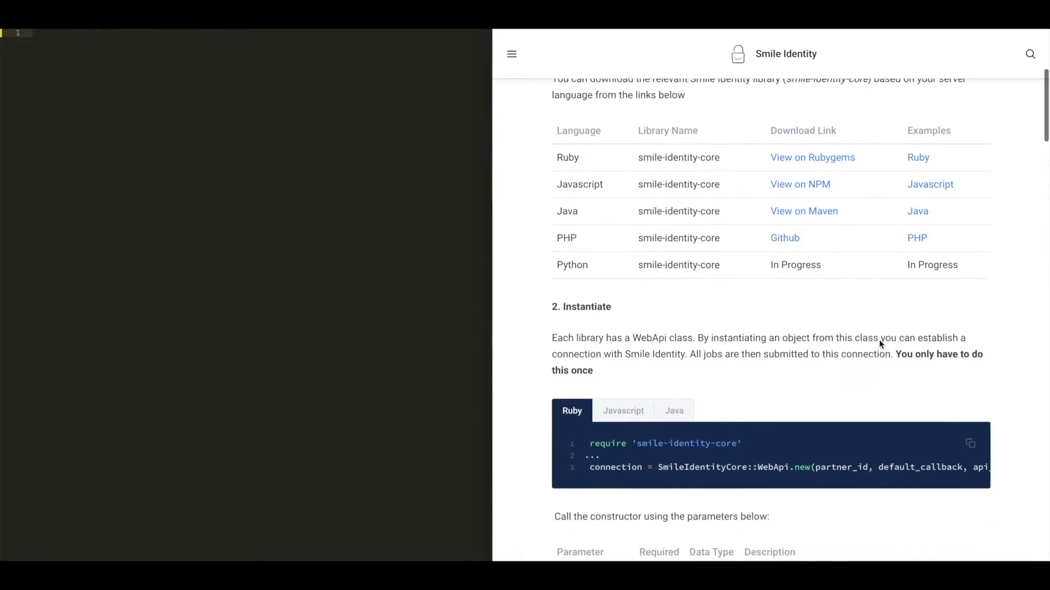
pyautogui.scroll(-3)
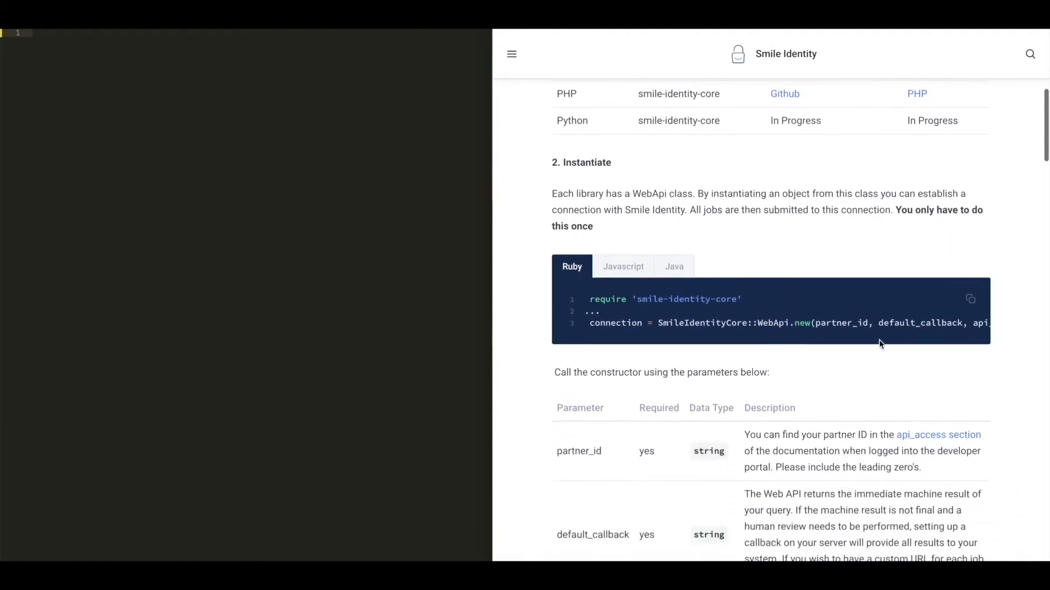
pyautogui.scroll(-3)
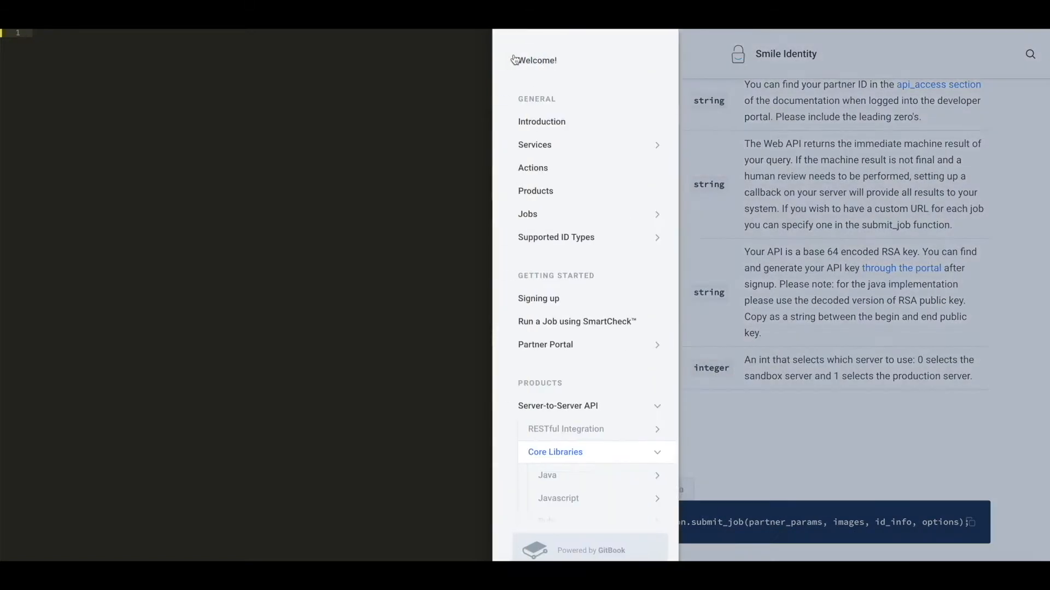
pyautogui.scroll(-3)
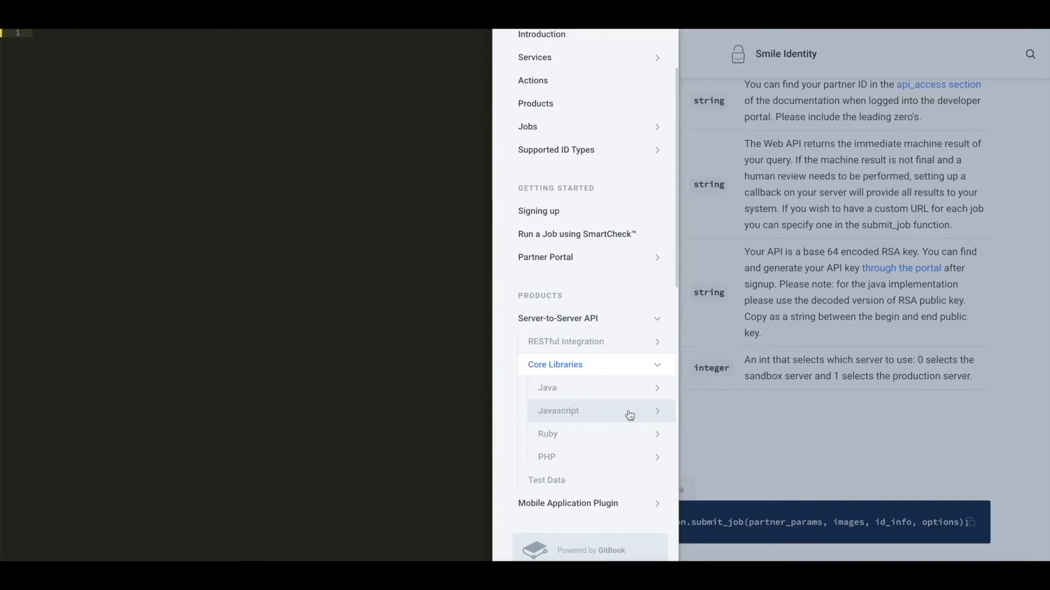
# Open the Javascript core library guide and scroll to its require and import snippets.
pyautogui.click(558, 412)
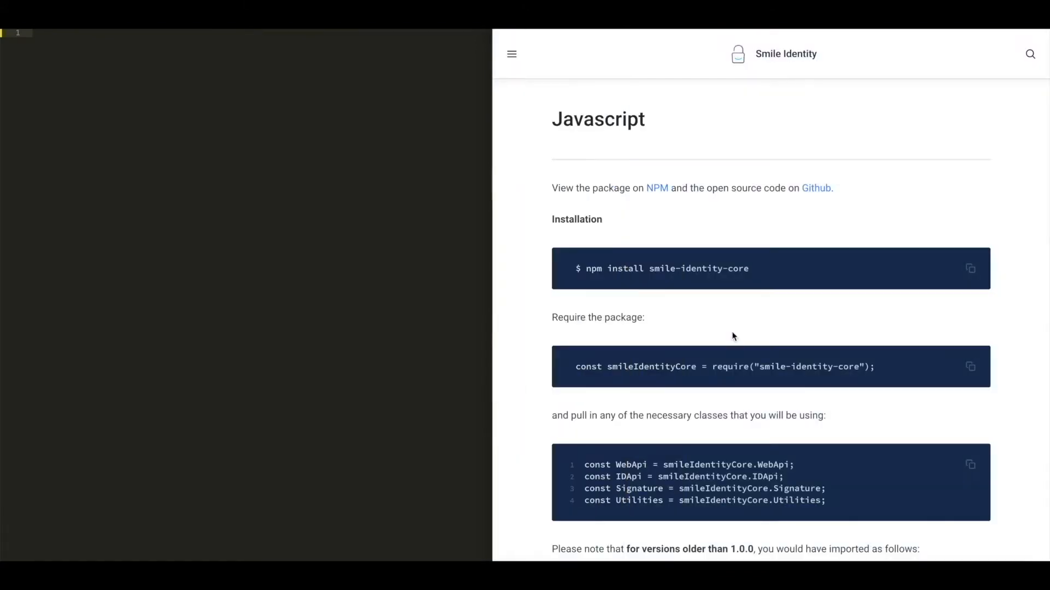
pyautogui.moveTo(729, 272)
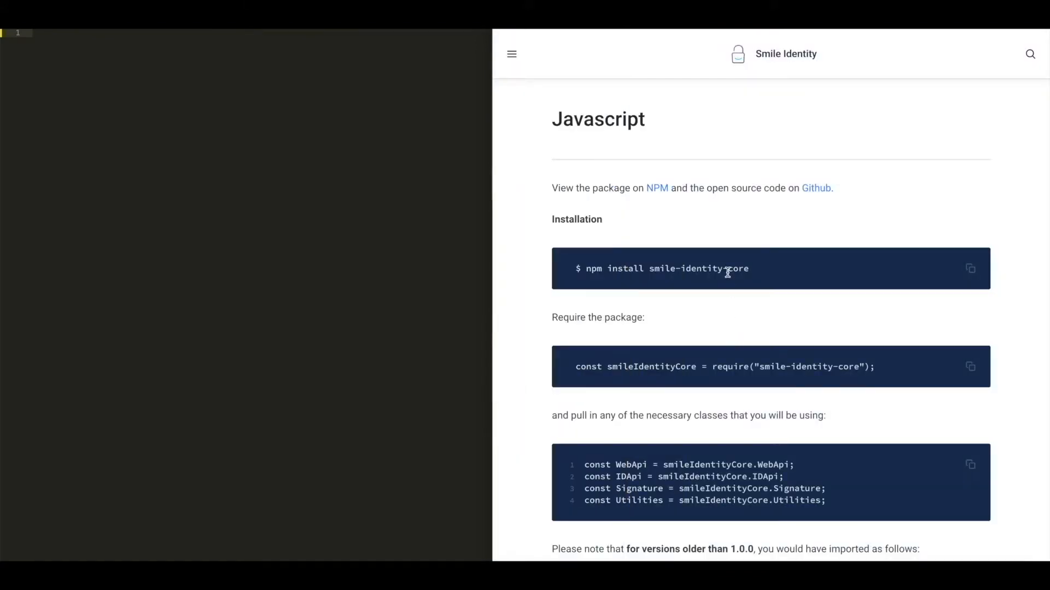
pyautogui.moveTo(703, 310)
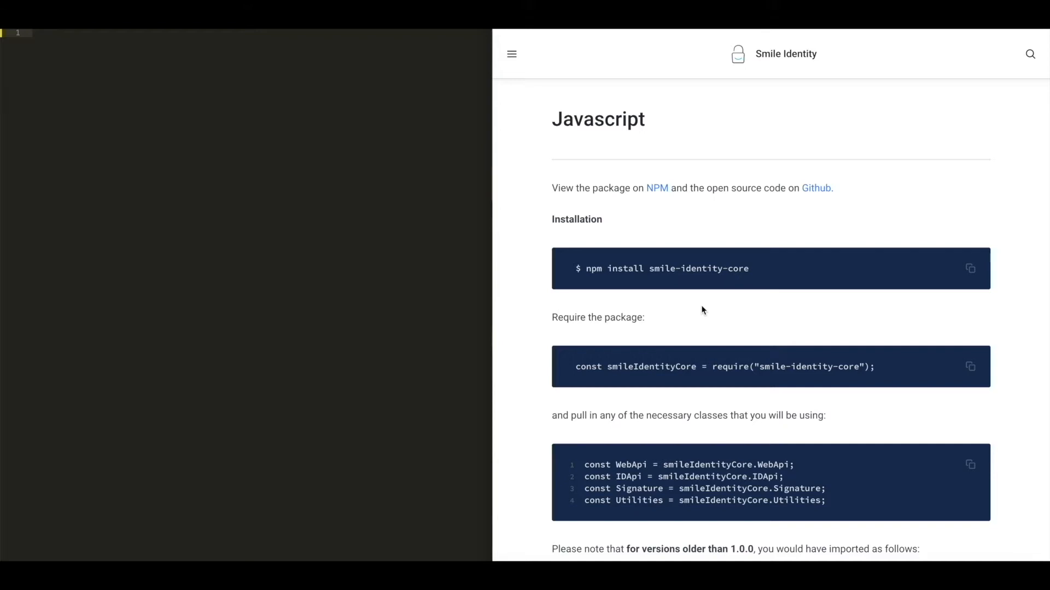
pyautogui.moveTo(701, 326)
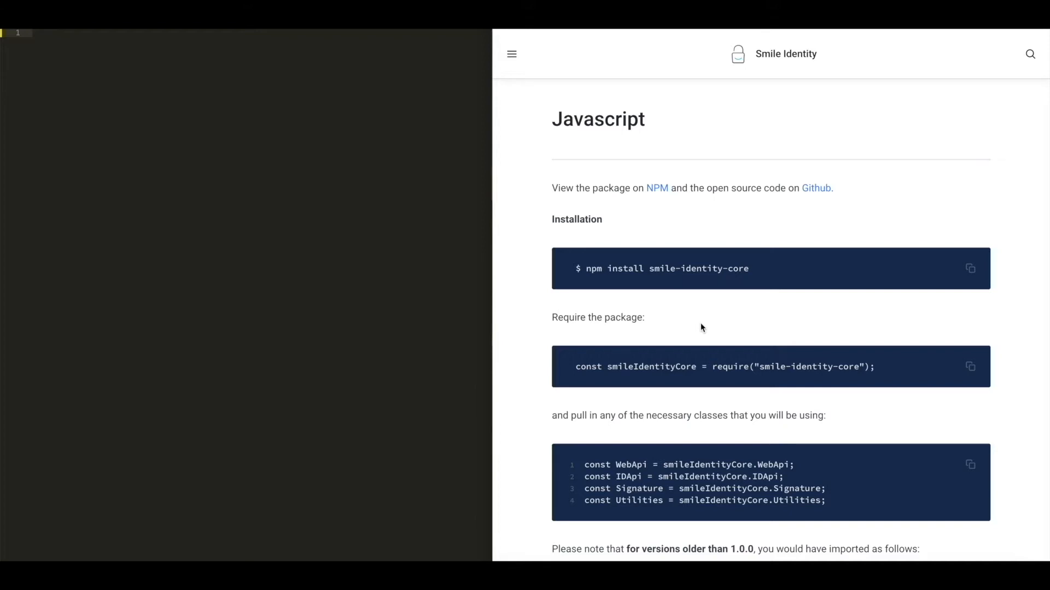
pyautogui.scroll(-3)
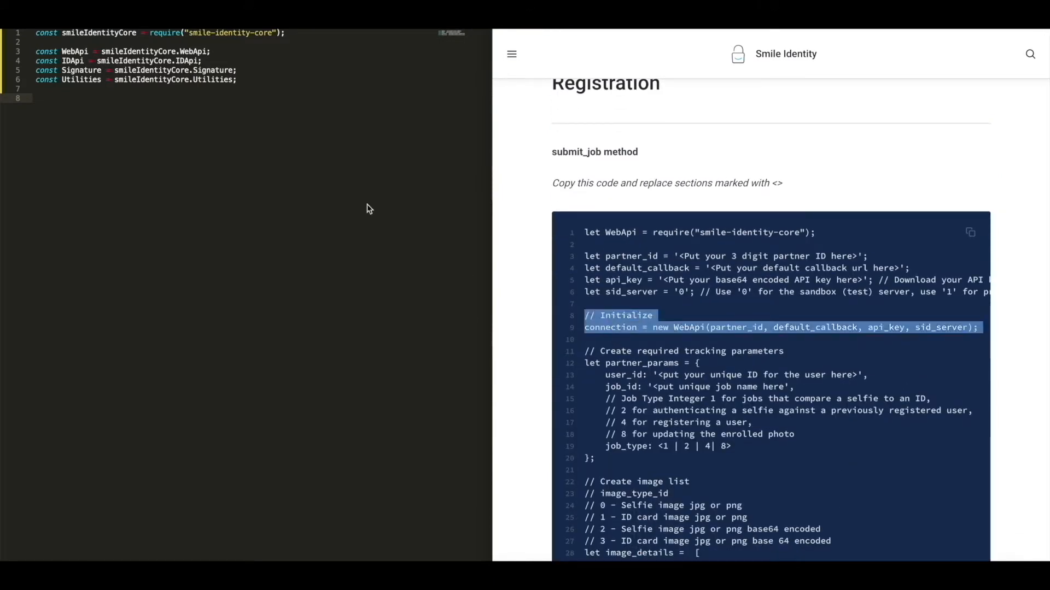
# Add '// Initialize connection' plus partner_id, default_callback, api_key and sid_server placeholders.
pyautogui.write('// Initialize')
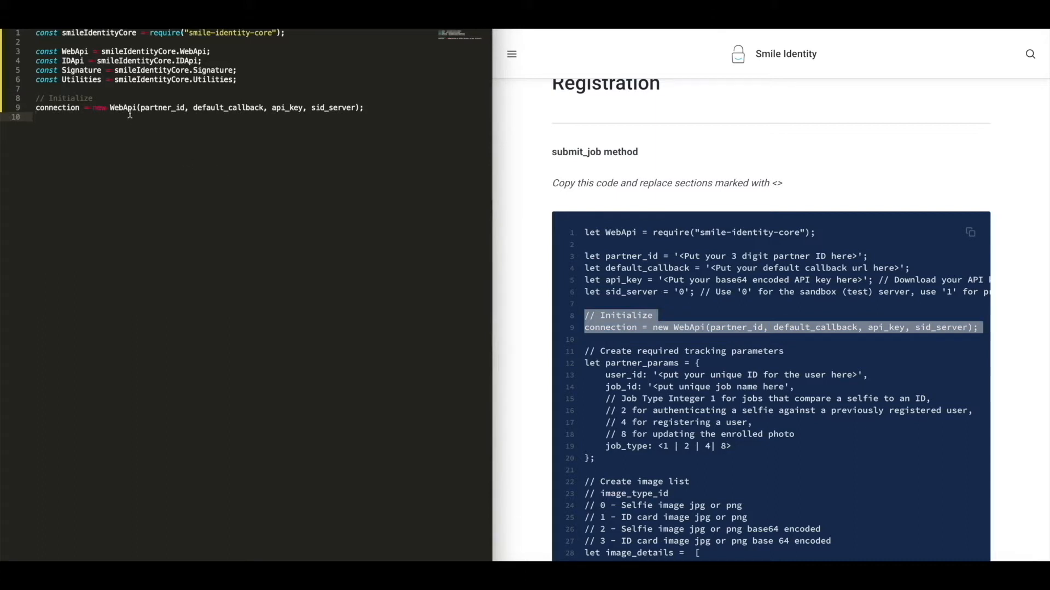
pyautogui.doubleClick(76, 52)
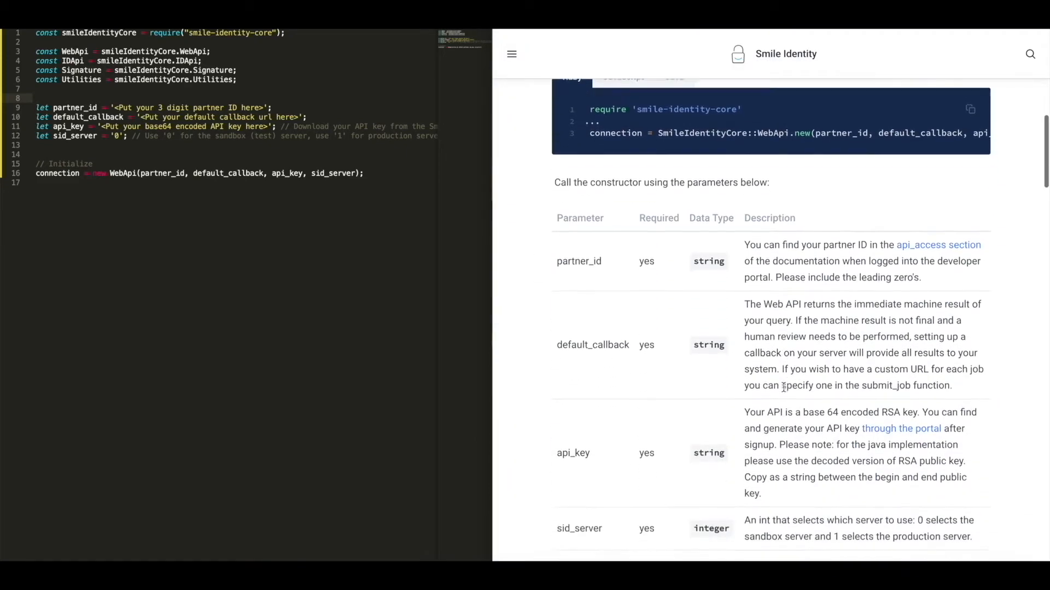
pyautogui.scroll(-3)
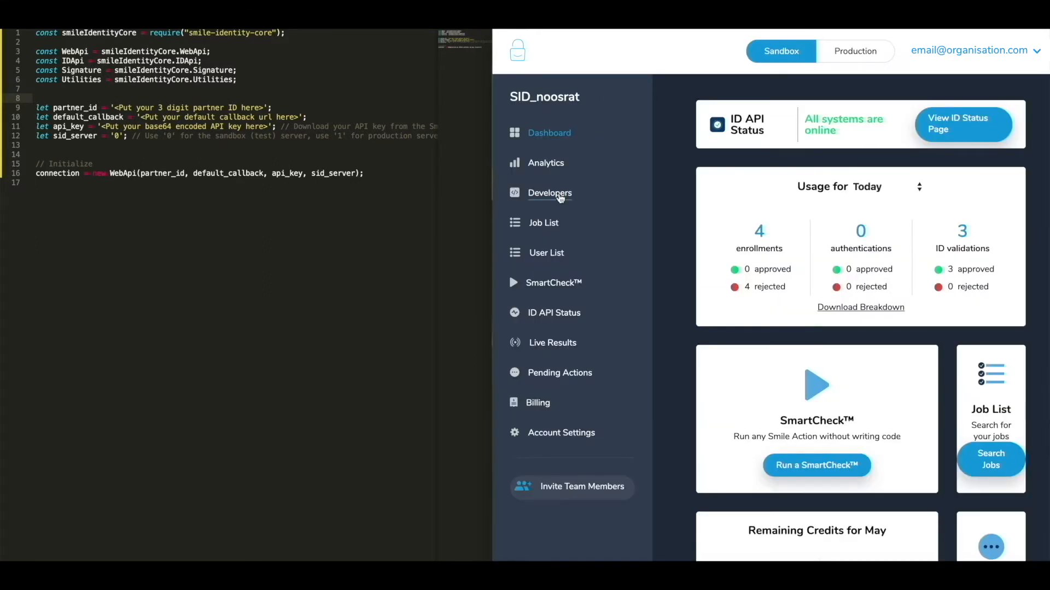
# Take partner ID 173 from the portal's Developers API key page into partner_id.
pyautogui.click(549, 193)
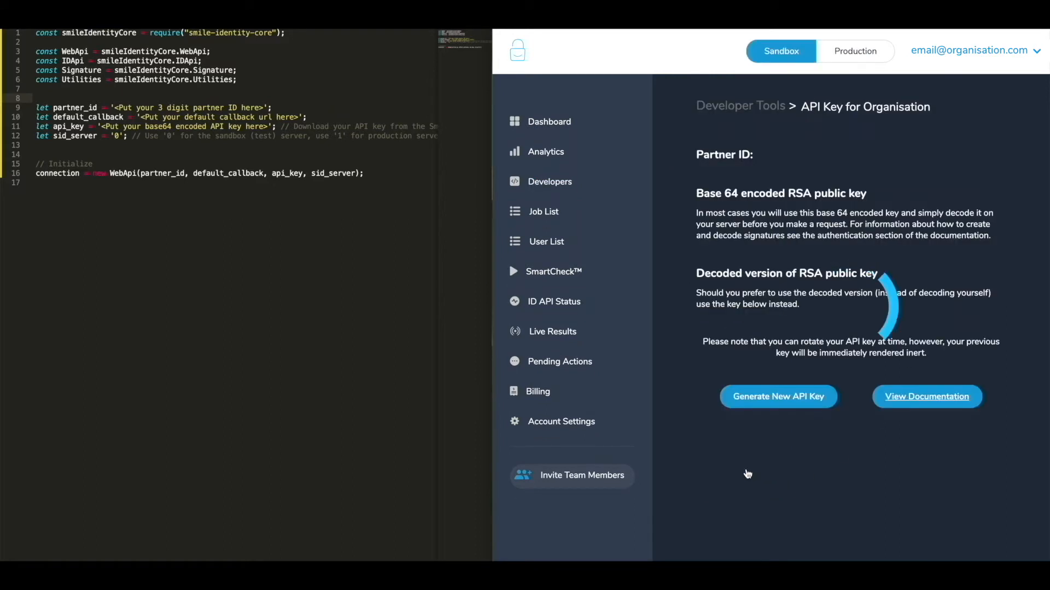
pyautogui.click(779, 397)
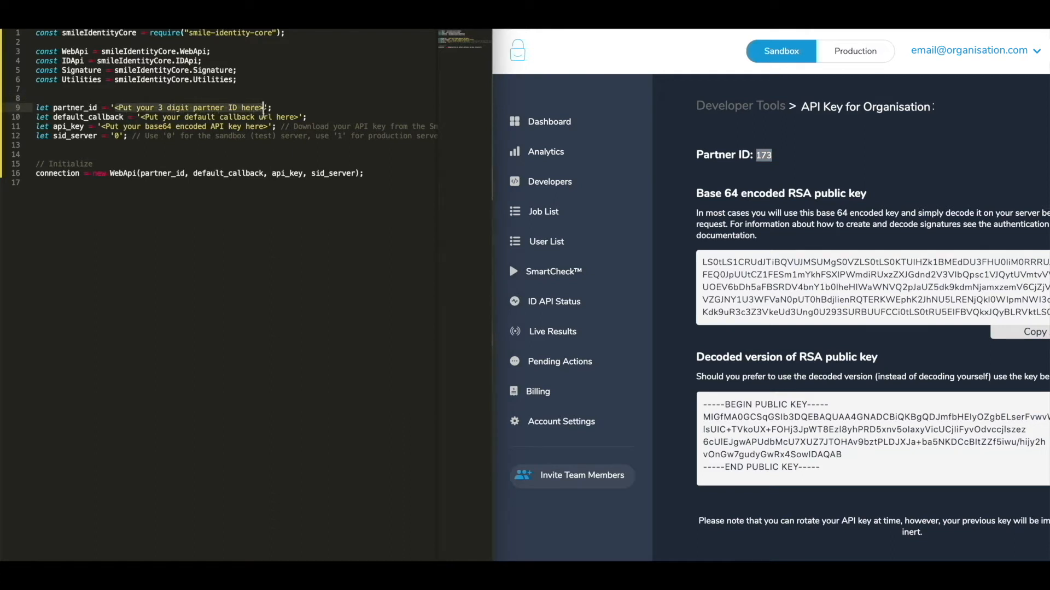
pyautogui.write("173';")
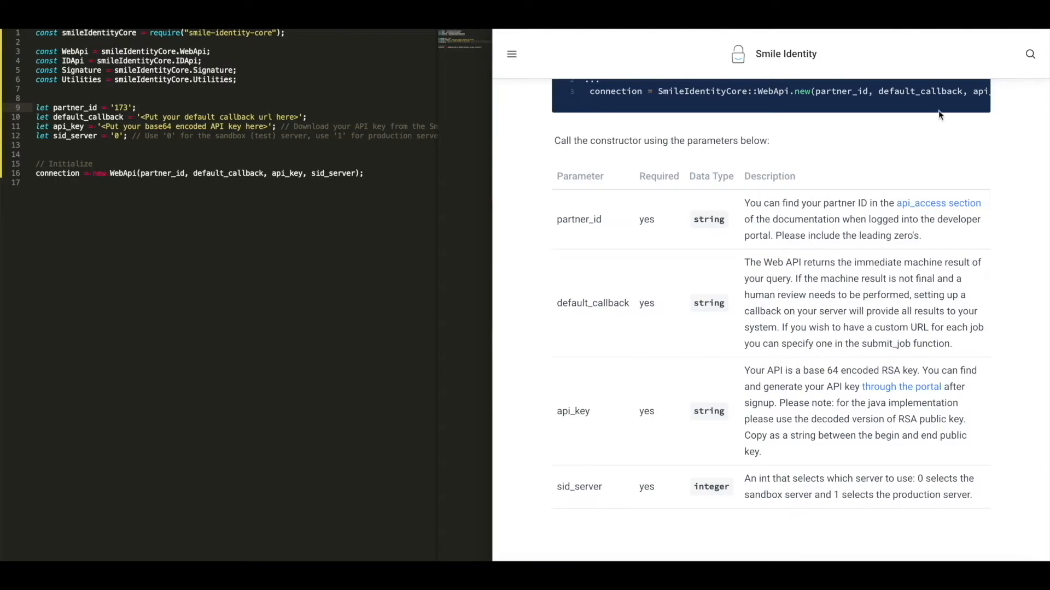
pyautogui.moveTo(971, 344)
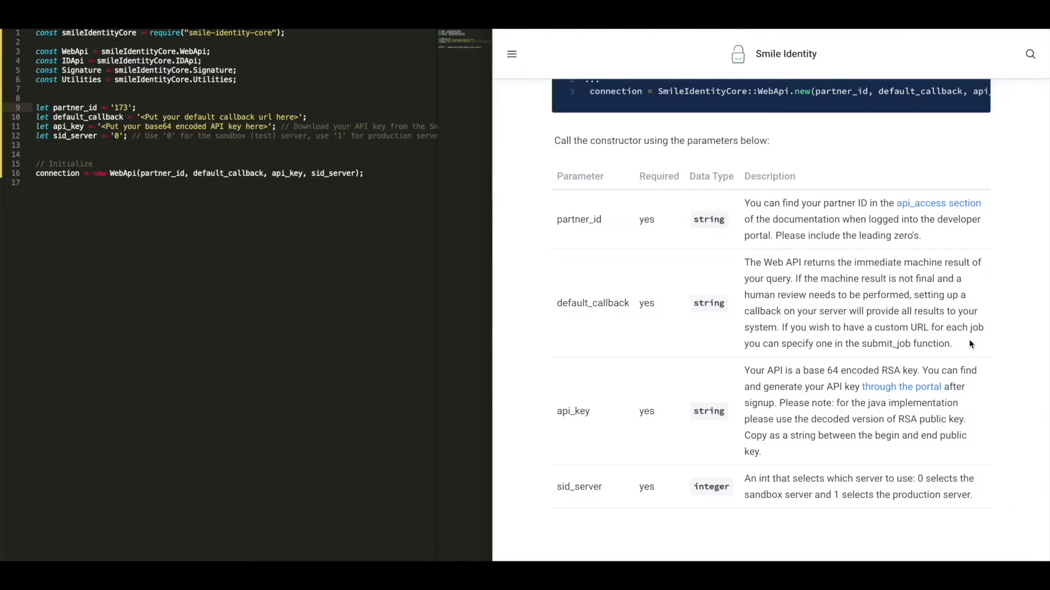
pyautogui.moveTo(1000, 465)
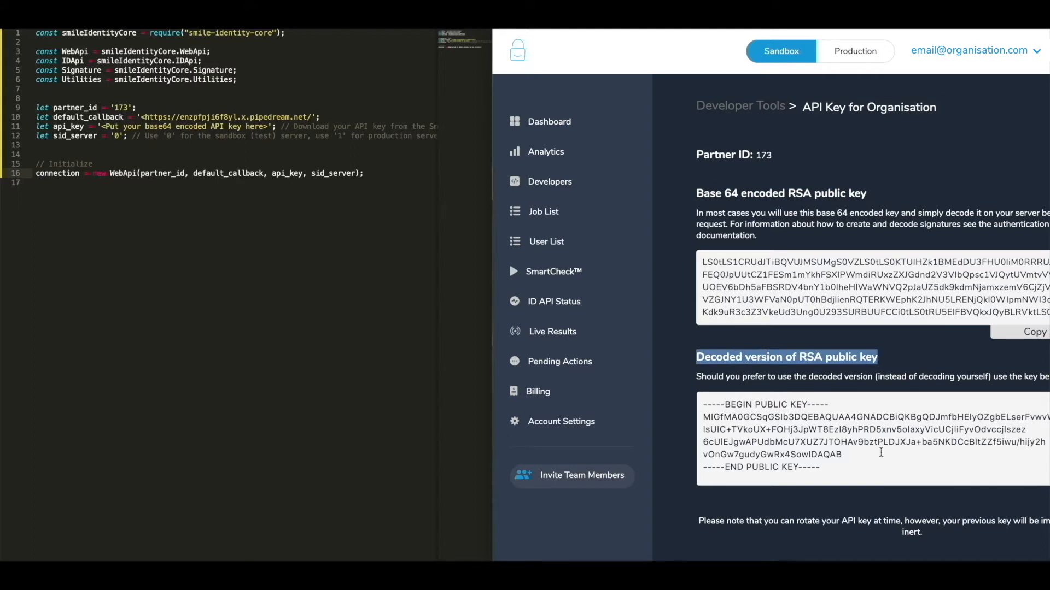
# Copy the base64 encoded RSA public key from the portal into api_key.
pyautogui.moveTo(704, 416); pyautogui.dragTo(844, 455)
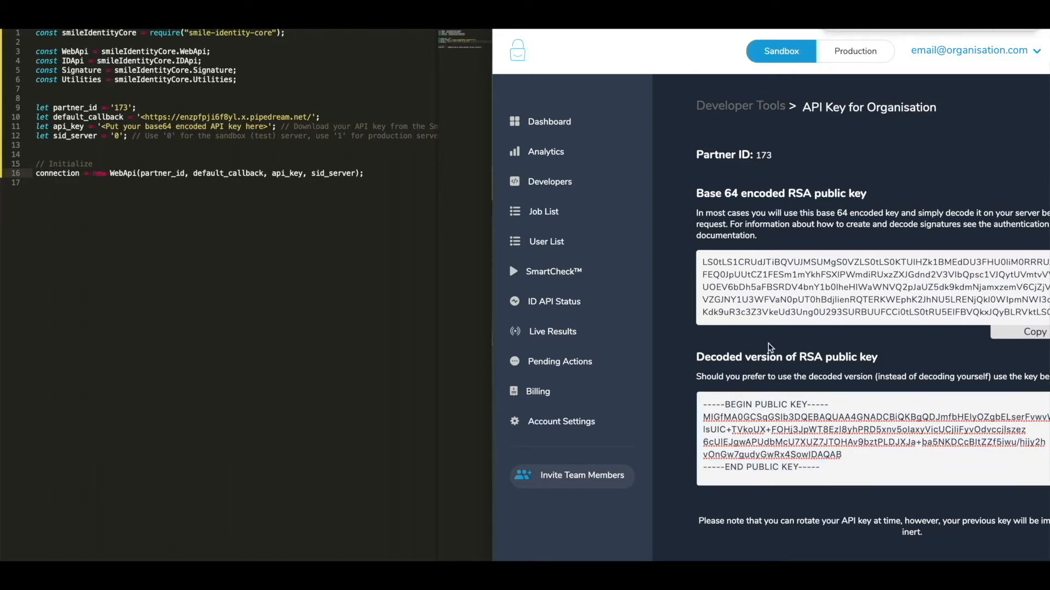
pyautogui.click(1026, 331)
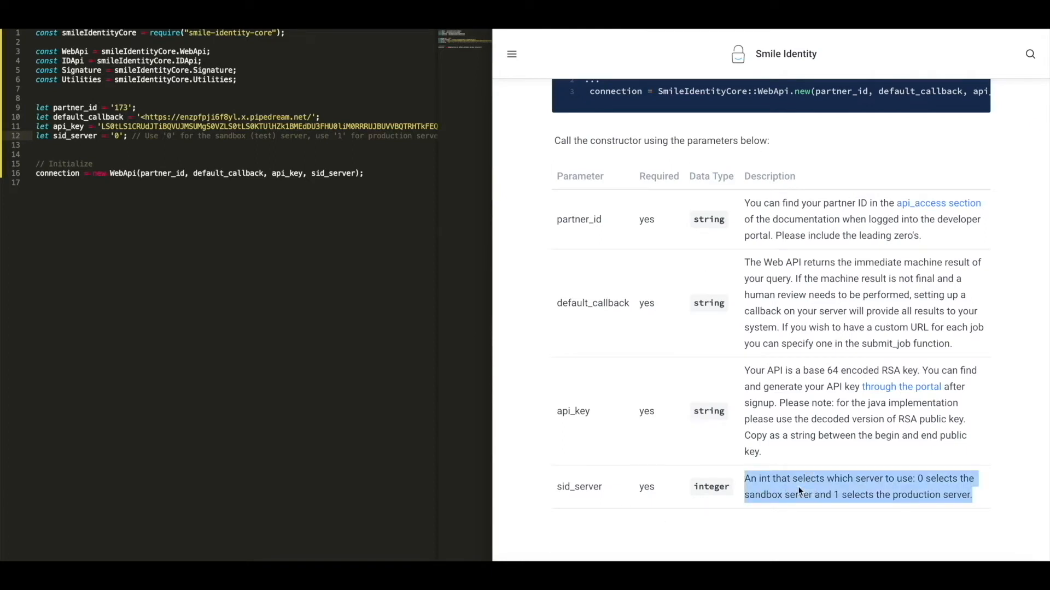
pyautogui.moveTo(173, 146)
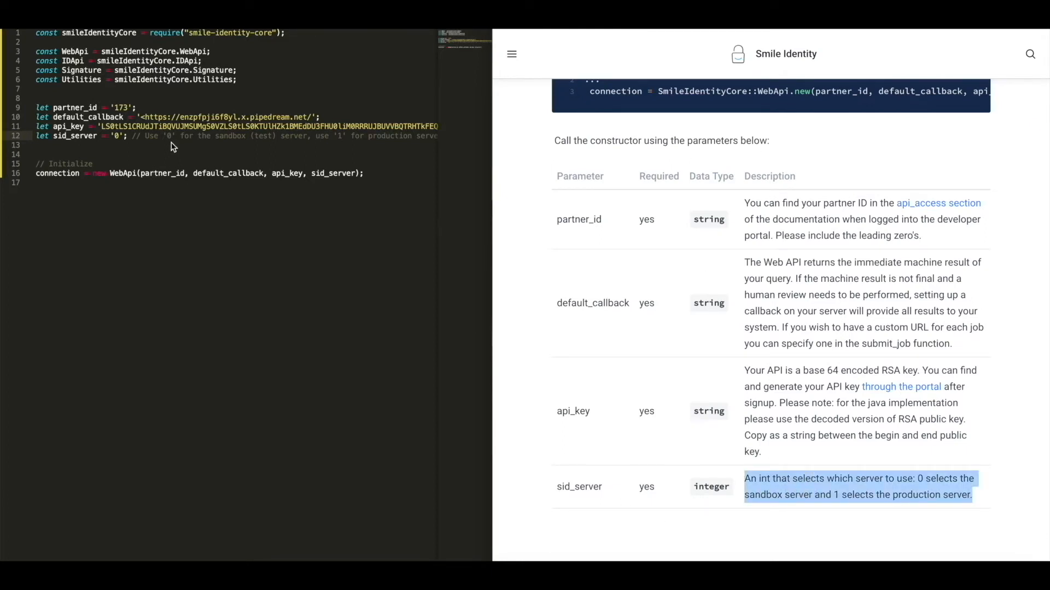
pyautogui.moveTo(141, 174)
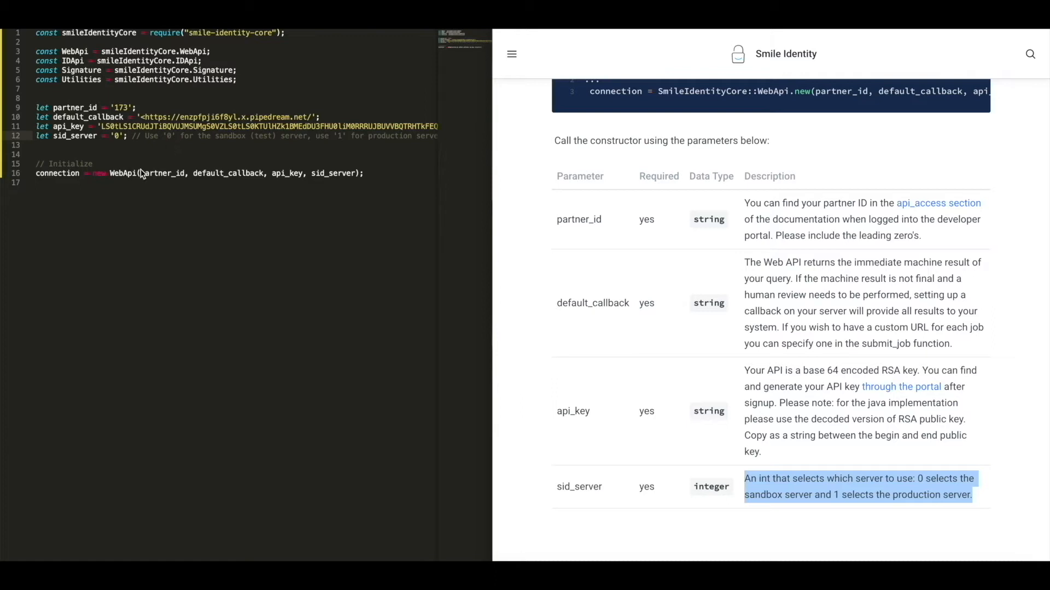
# From the Javascript Submit example, type the 'const response = connection.submit_job(...)' line.
pyautogui.scroll(-3)
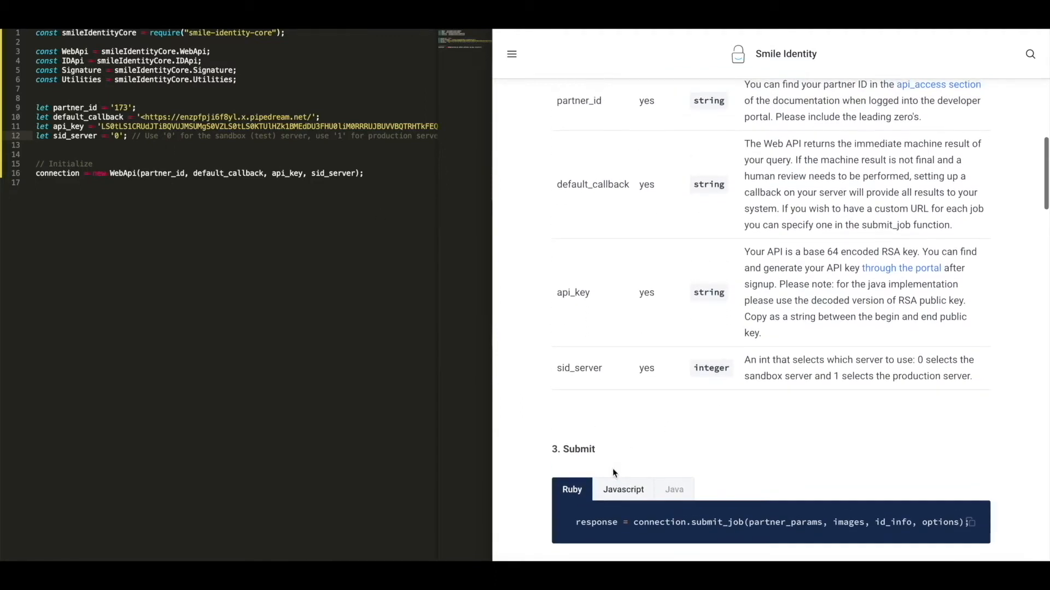
pyautogui.click(622, 489)
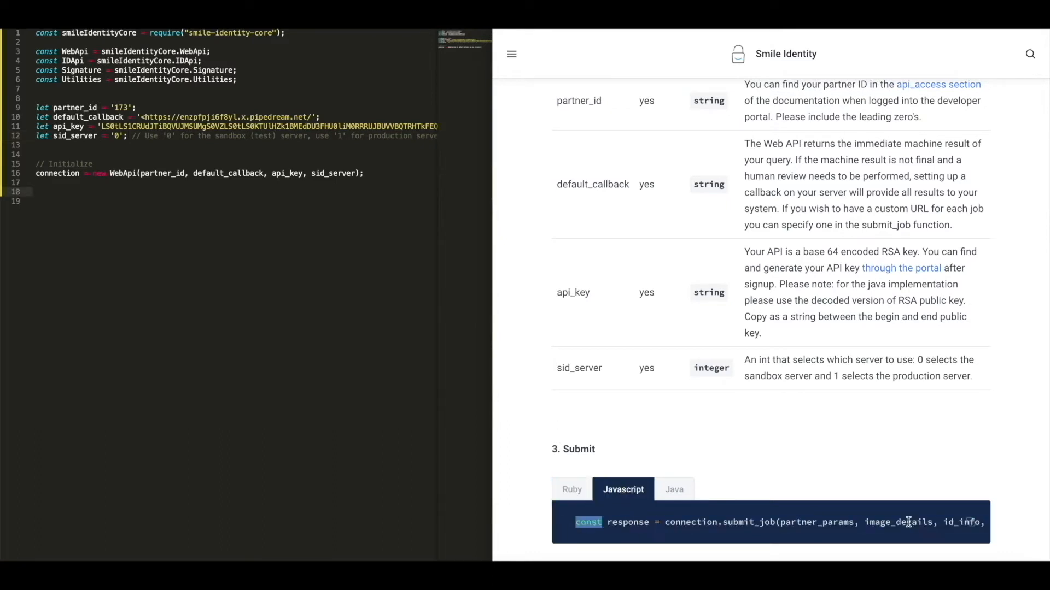
pyautogui.write('const response = connection.submit_job(partner_params, image_details, id_info, options);')
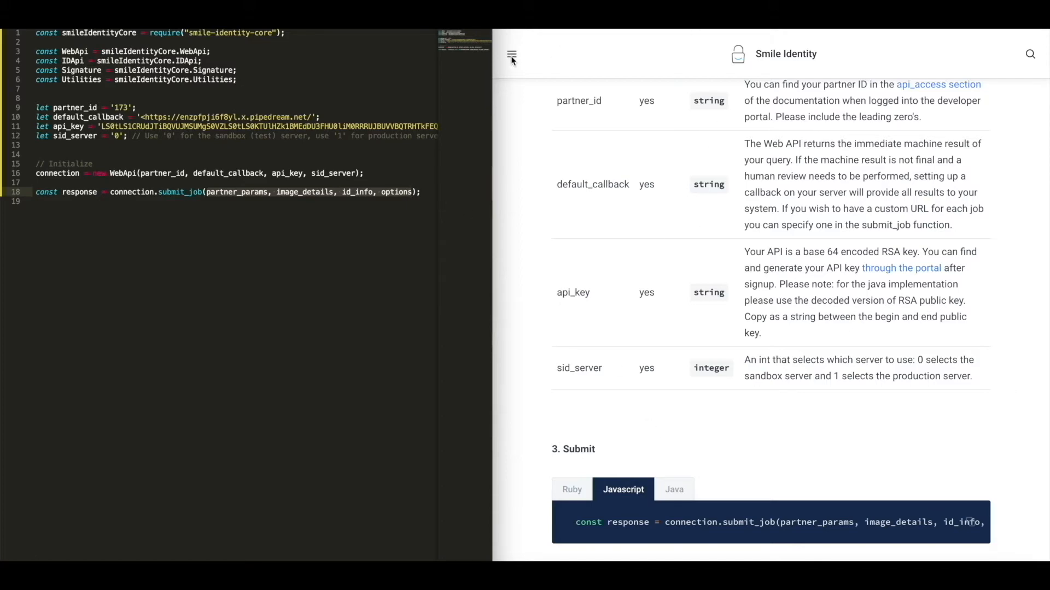
# Copy the partner_params, image_details, id_info and options blocks from the full JavaScript example.
pyautogui.click(511, 56)
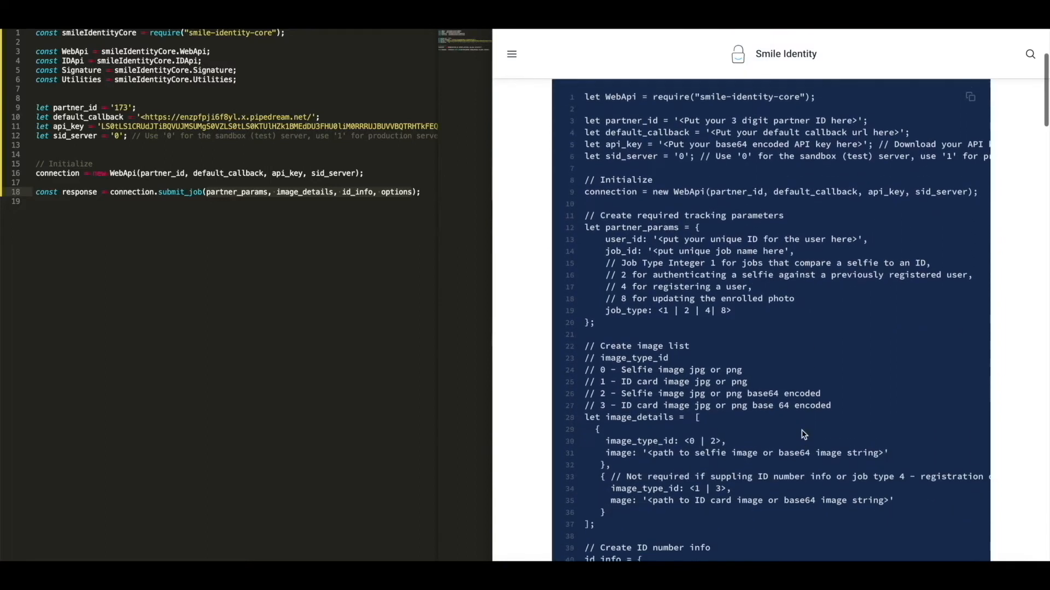
pyautogui.scroll(-3)
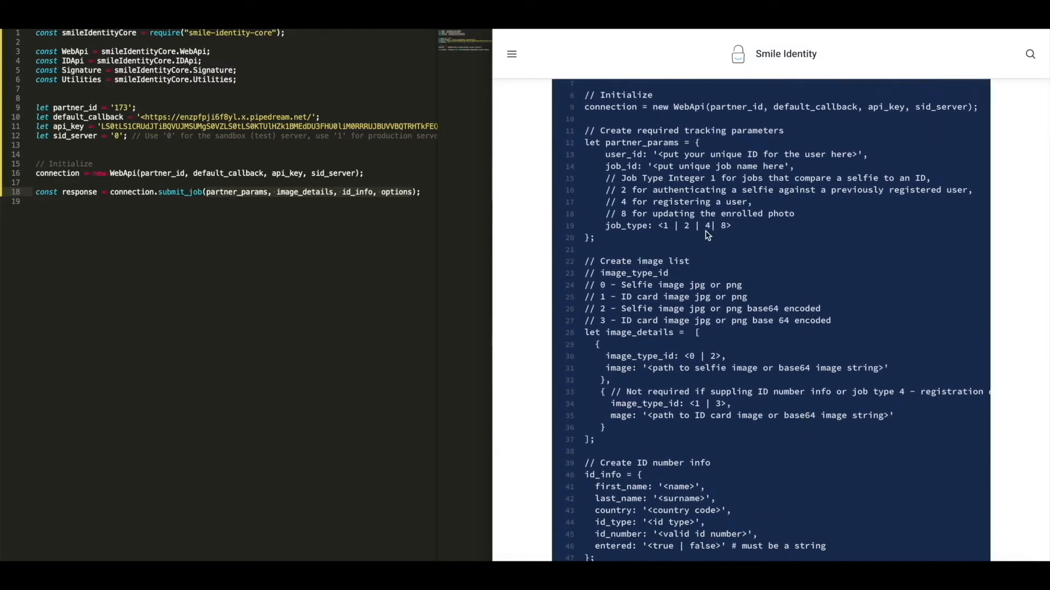
pyautogui.moveTo(609, 142)
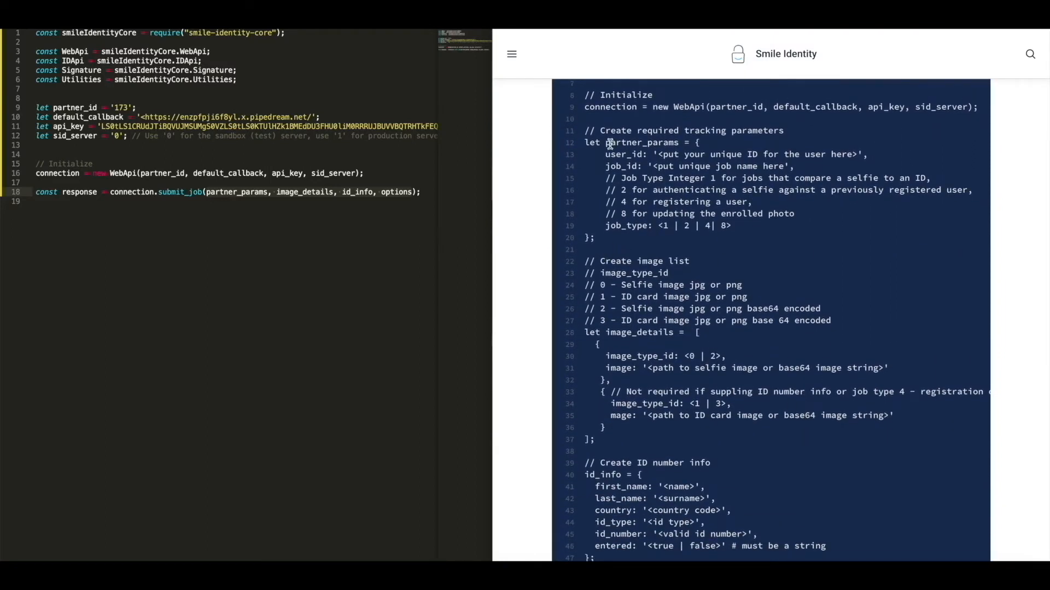
pyautogui.moveTo(585, 130); pyautogui.dragTo(656, 178)
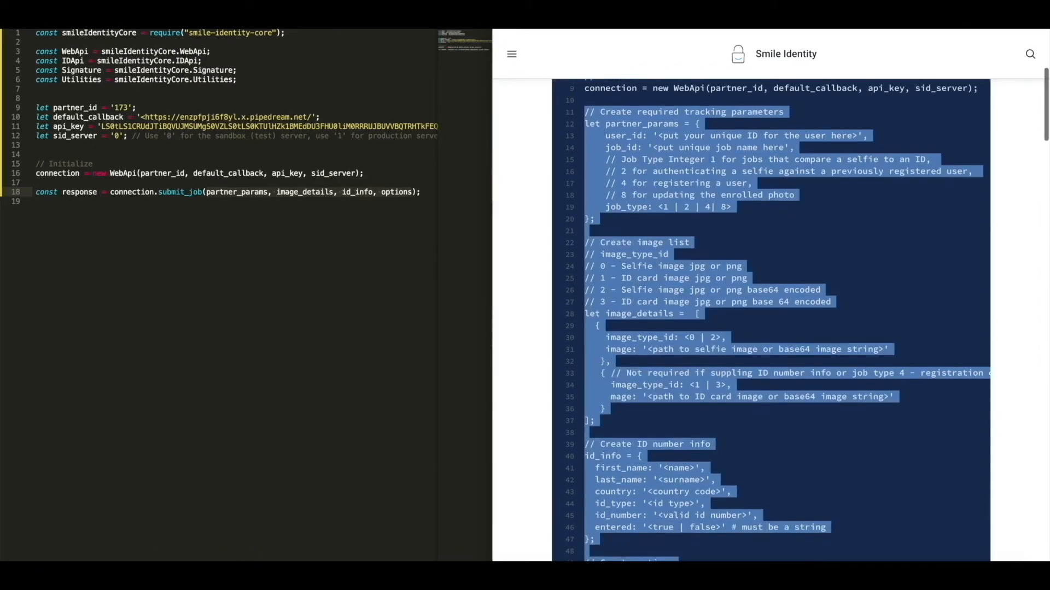
pyautogui.scroll(-3)
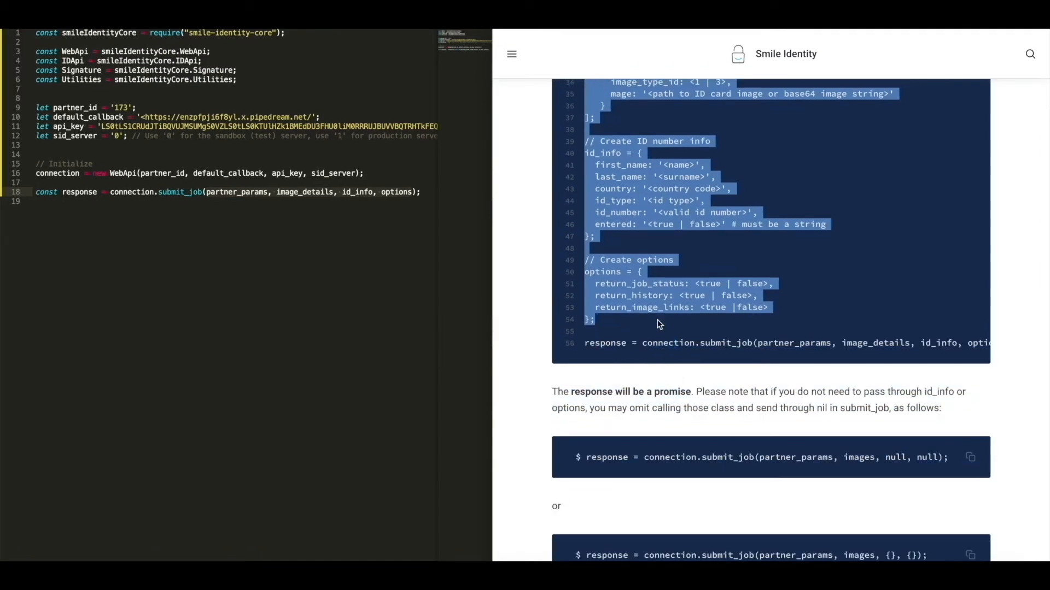
pyautogui.moveTo(91, 184)
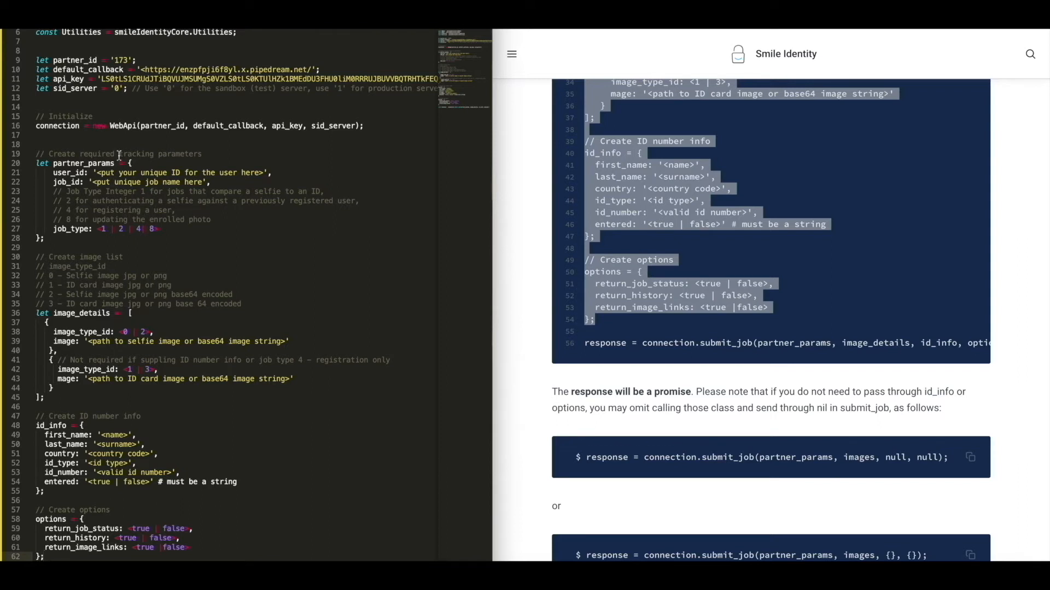
pyautogui.moveTo(511, 72)
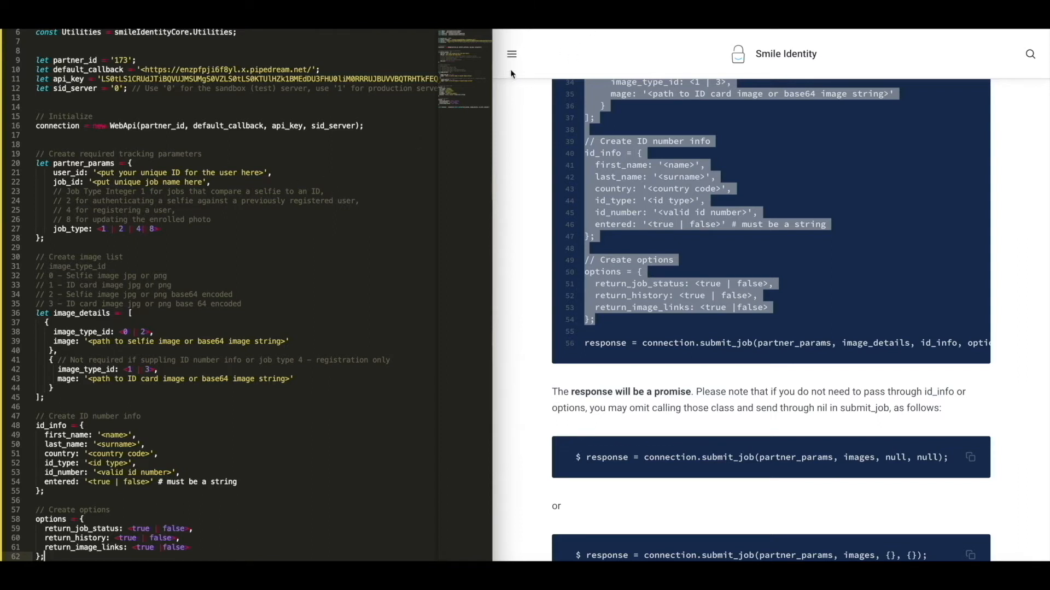
pyautogui.click(512, 54)
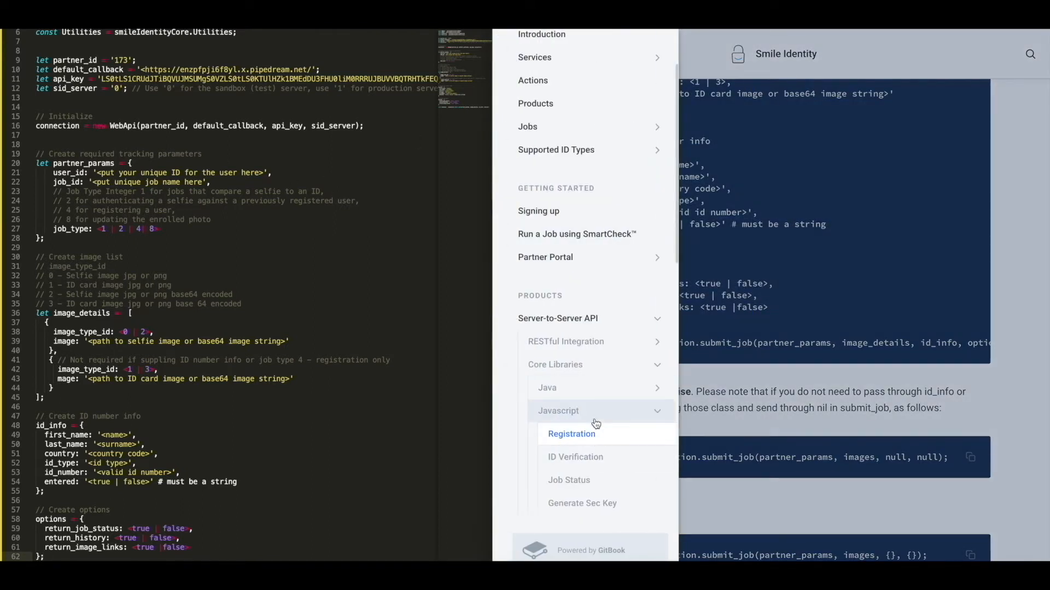
# Set partner_params to user_id 'user1', job_id 'job1' and job_type 1.
pyautogui.click(555, 364)
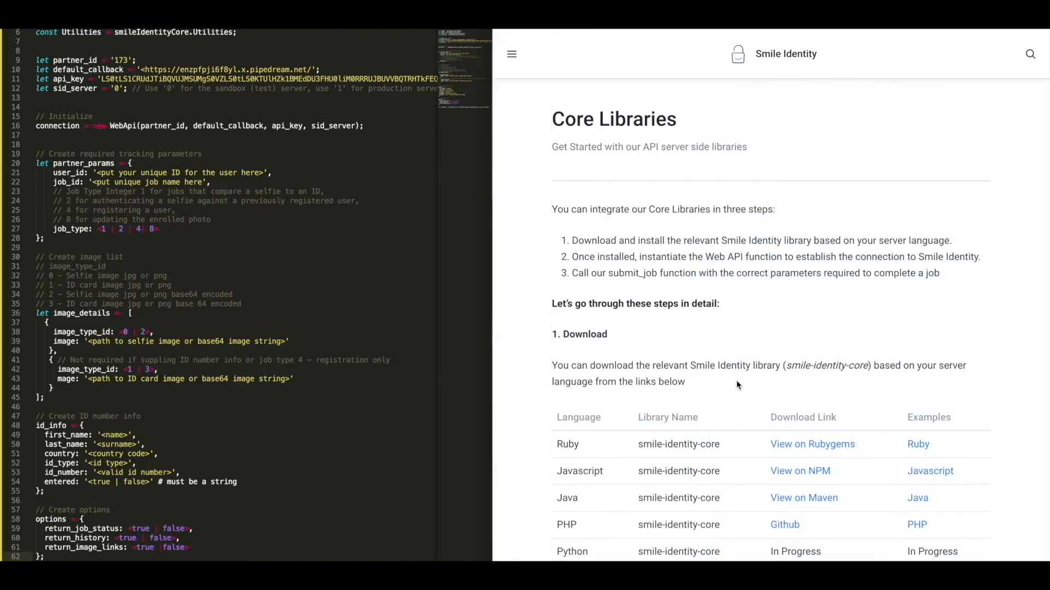
pyautogui.scroll(-3)
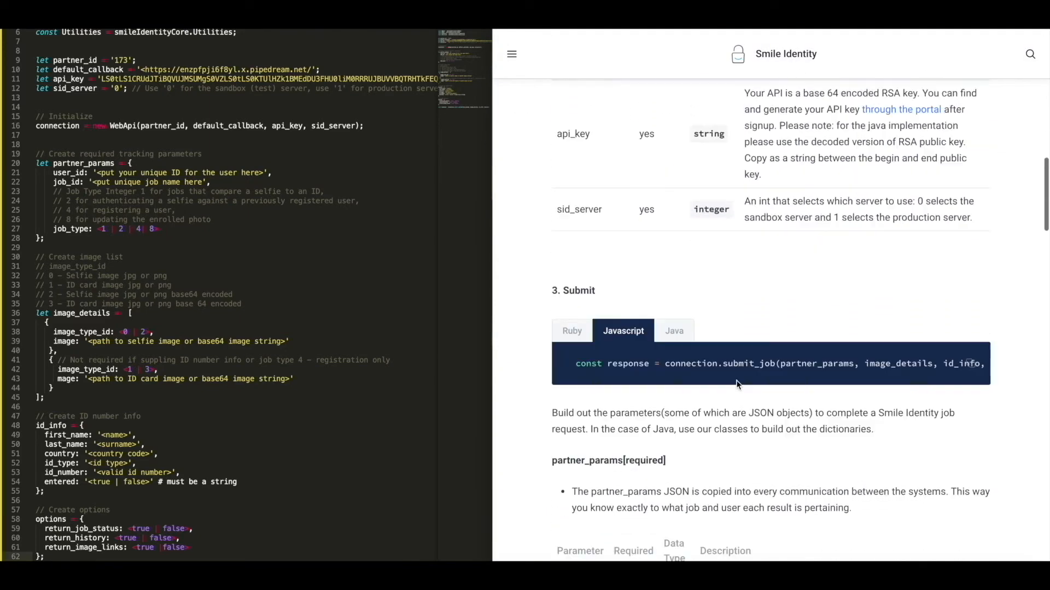
pyautogui.scroll(-3)
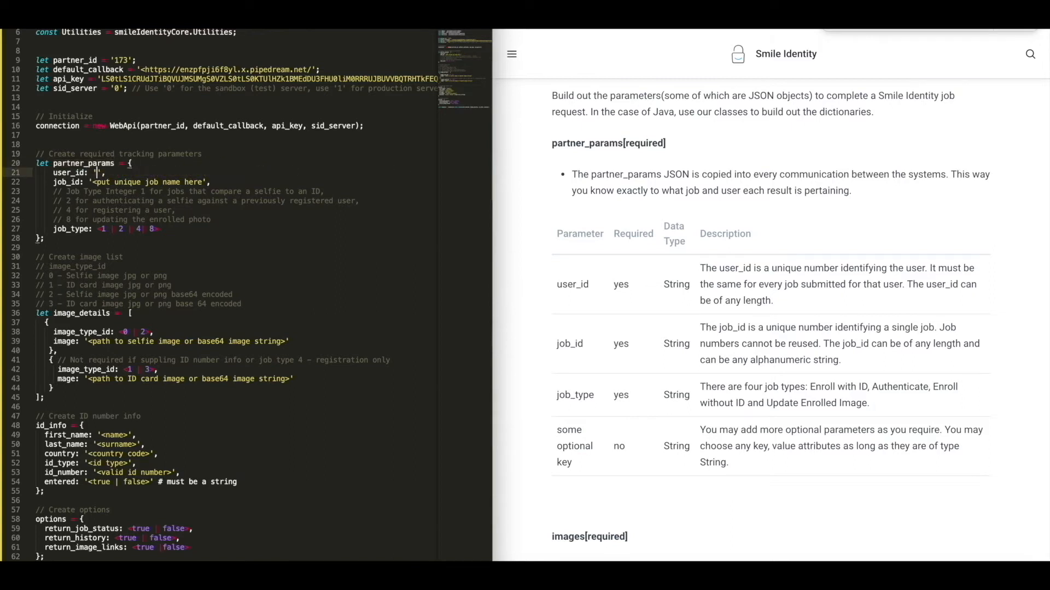
pyautogui.write('user1')
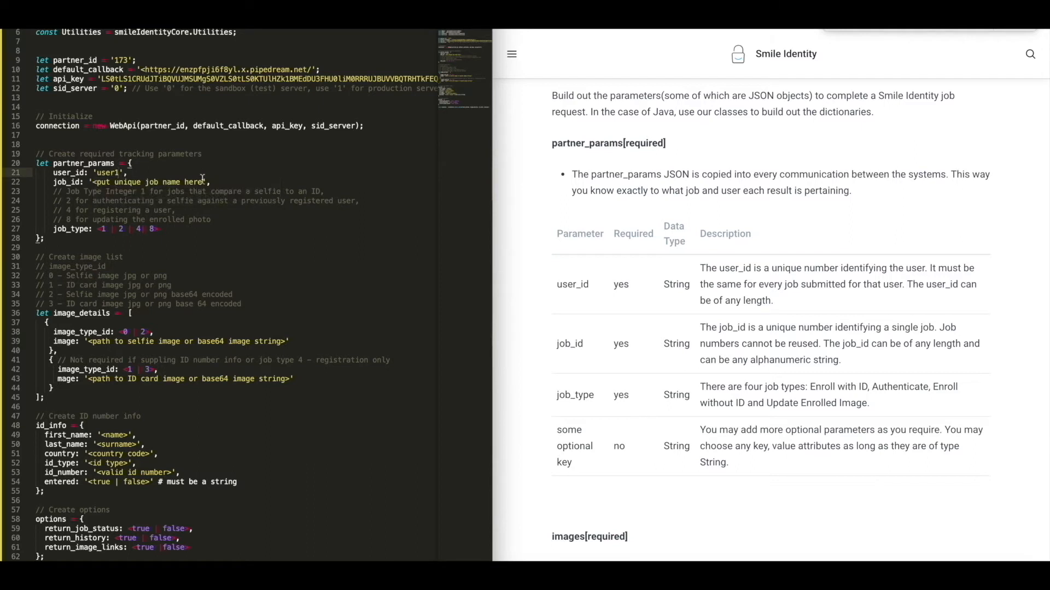
pyautogui.write("job_id: 'job1',")
pyautogui.click(107, 230)
pyautogui.write('job_type: 1')
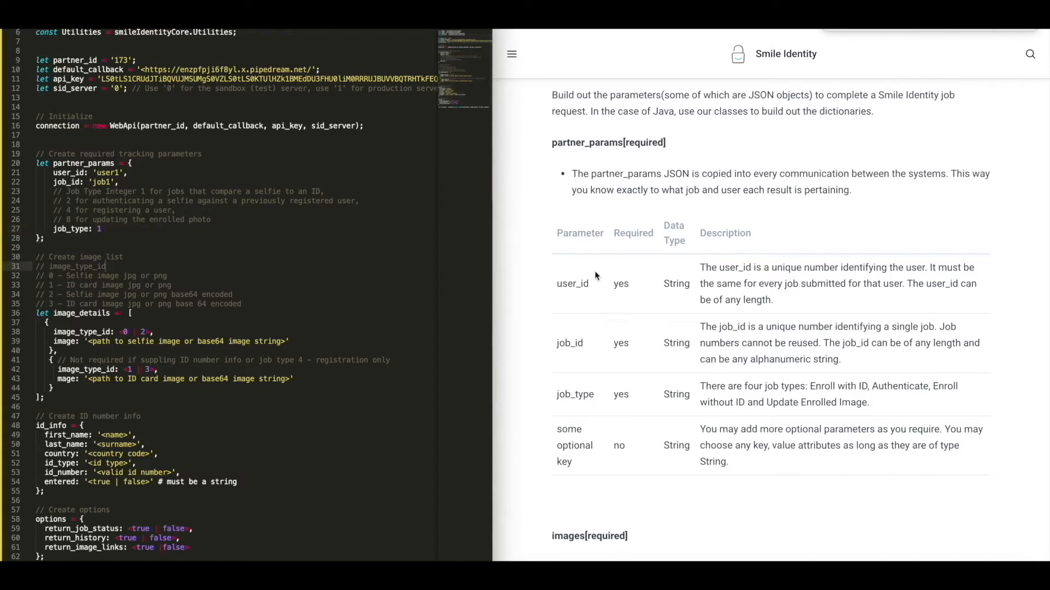
pyautogui.scroll(-3)
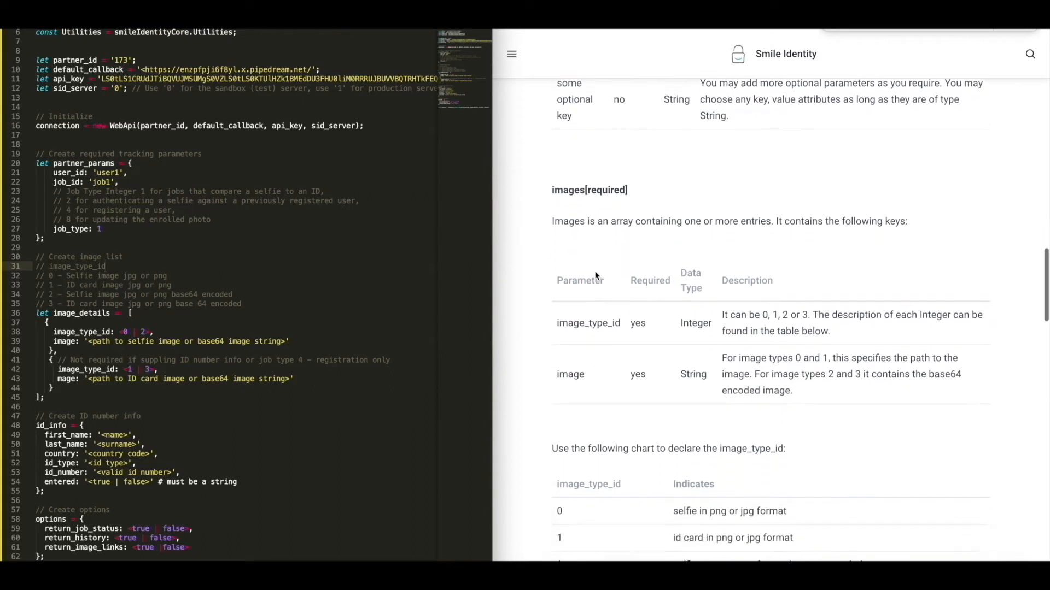
# Trim image_details to one selfie entry with image_type_id 0 and image 'Thuku.jpg'.
pyautogui.scroll(-3)
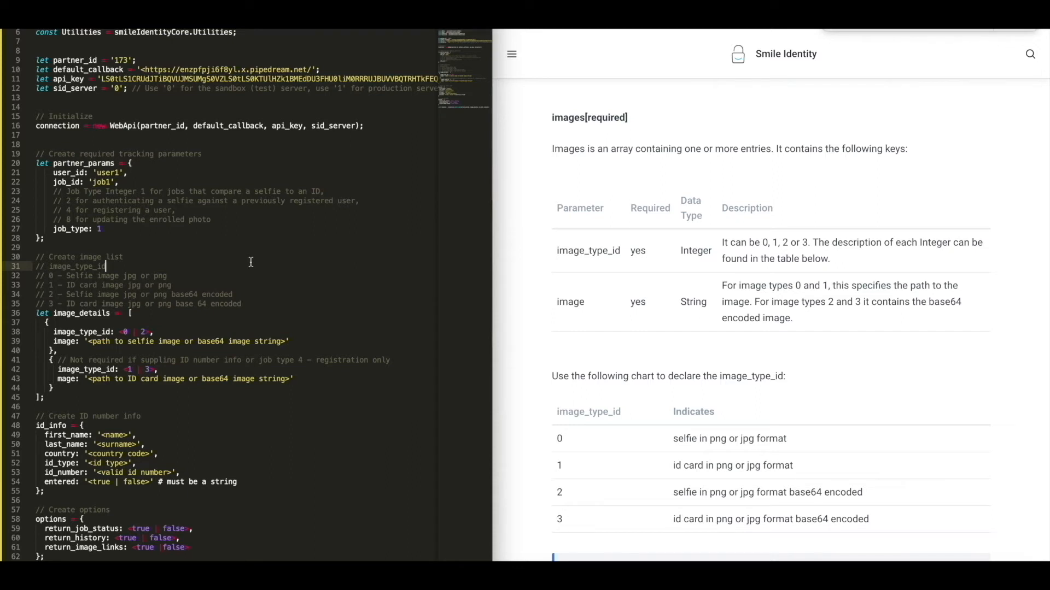
pyautogui.moveTo(304, 384)
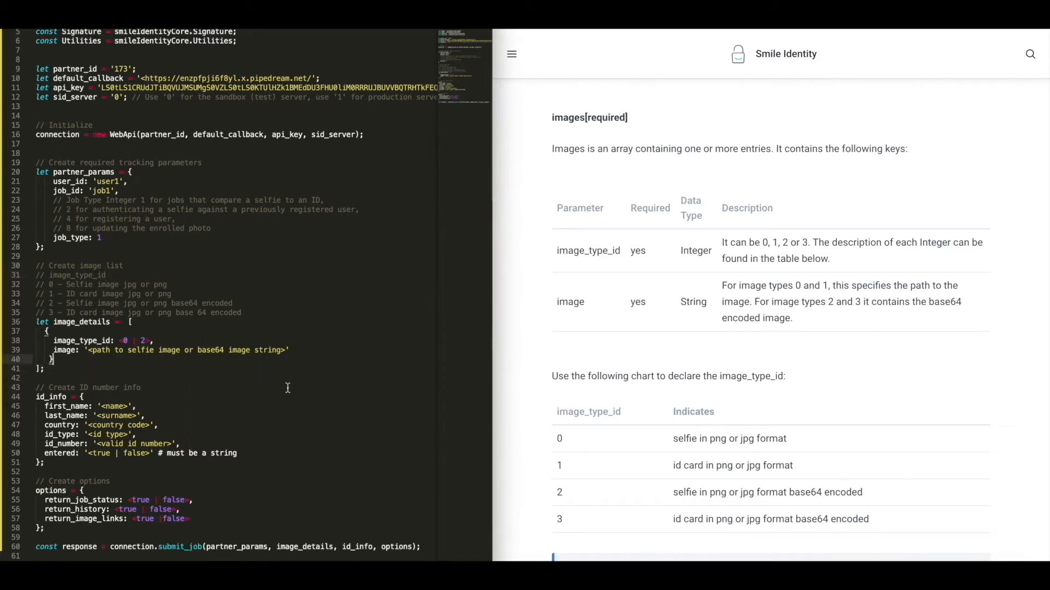
pyautogui.scroll(-3)
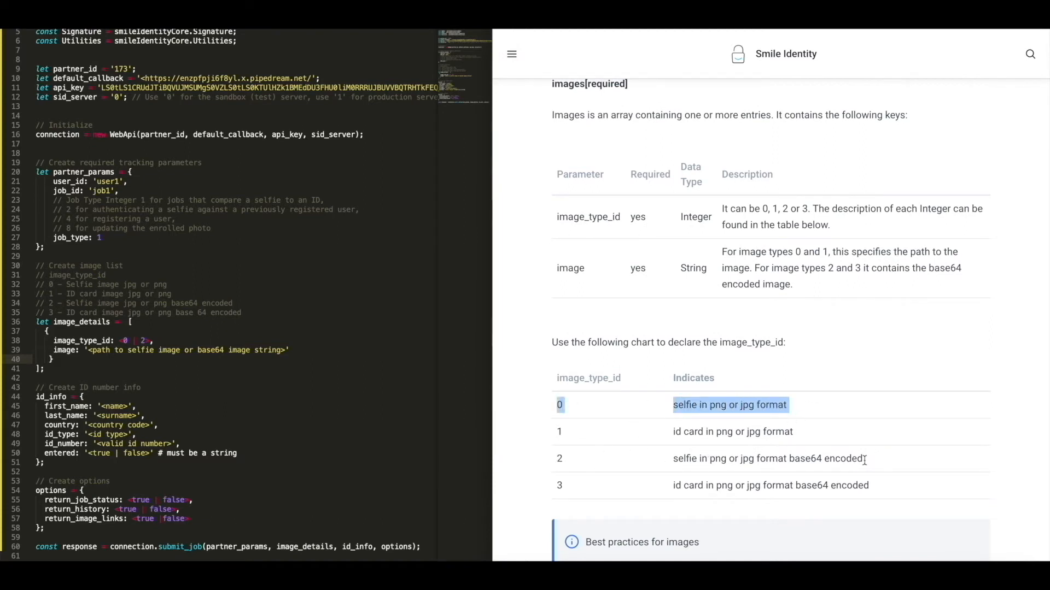
pyautogui.moveTo(874, 465)
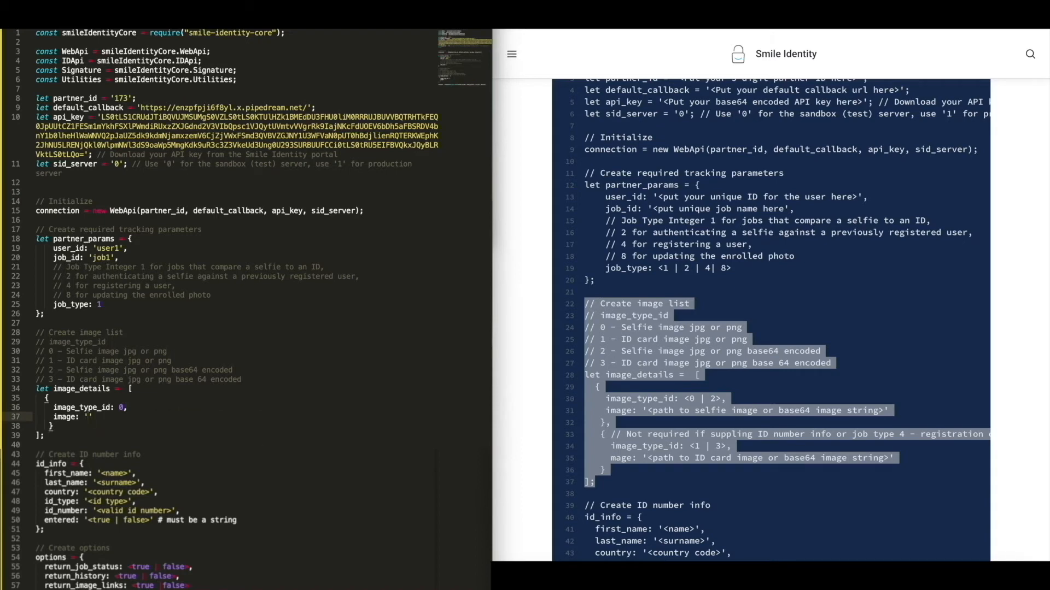
pyautogui.write('Thuku.')
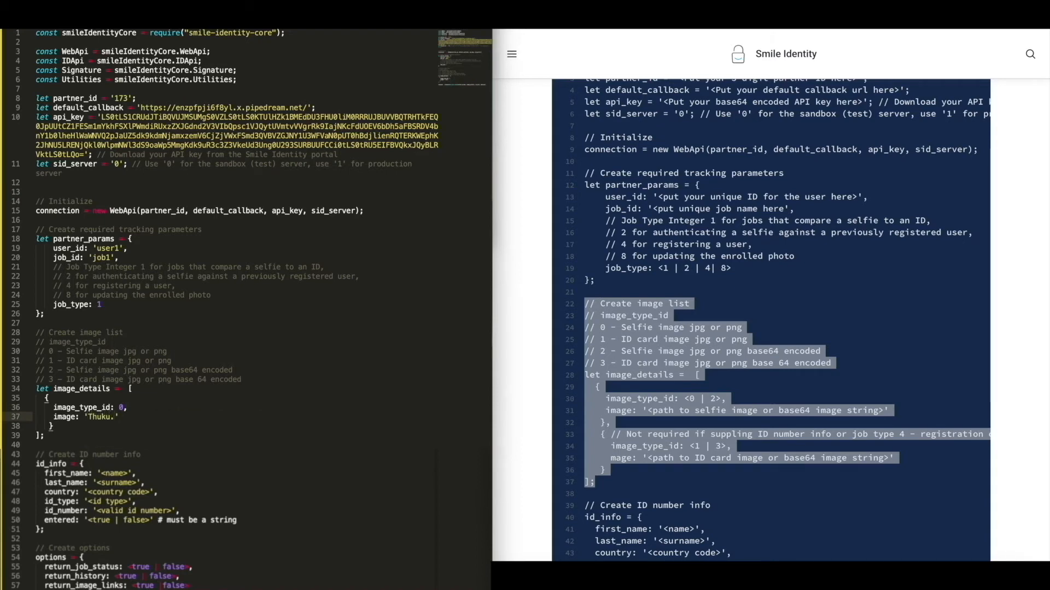
pyautogui.write('jpg')
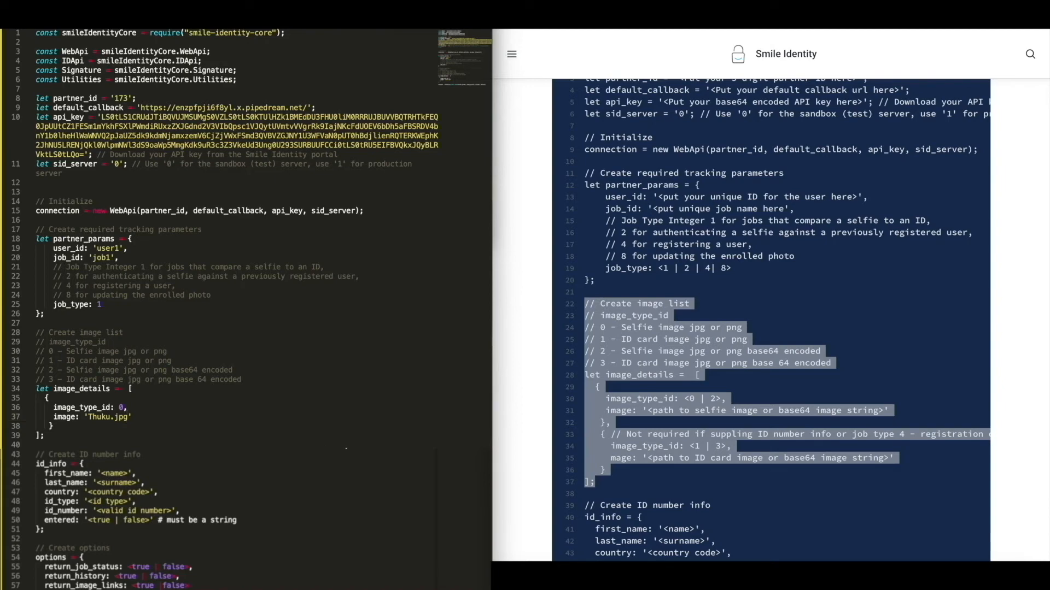
# Set id_info first_name and last_name to 'Thuku' and show the docs sidebar.
pyautogui.scroll(-3)
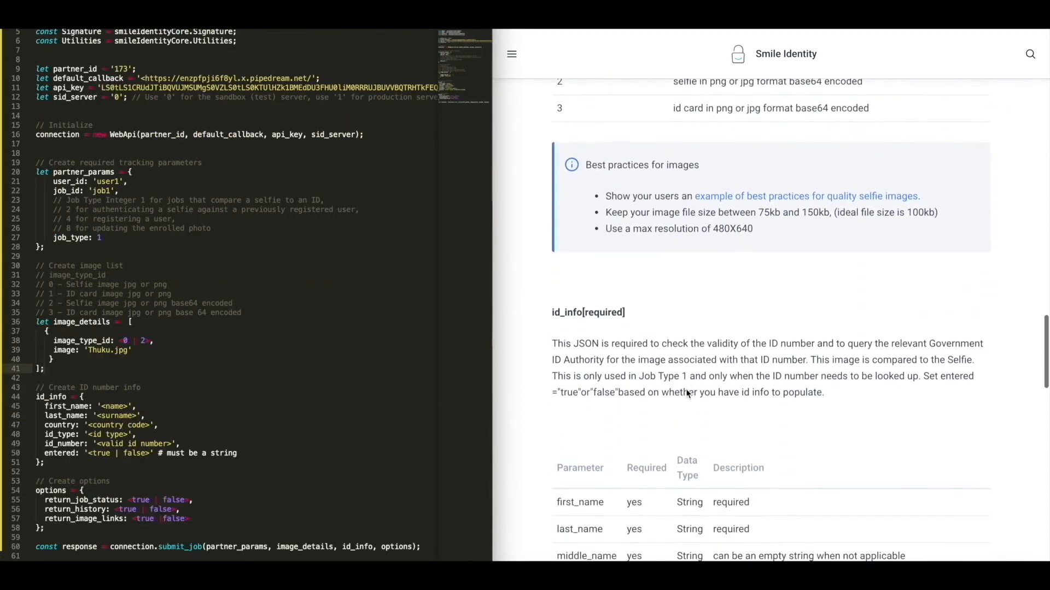
pyautogui.scroll(-3)
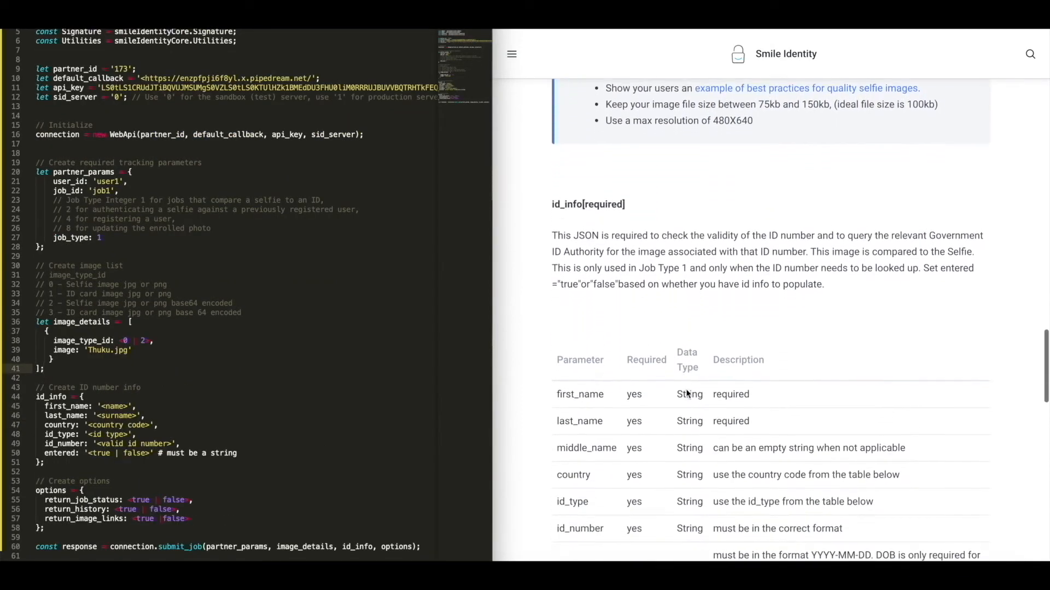
pyautogui.scroll(-3)
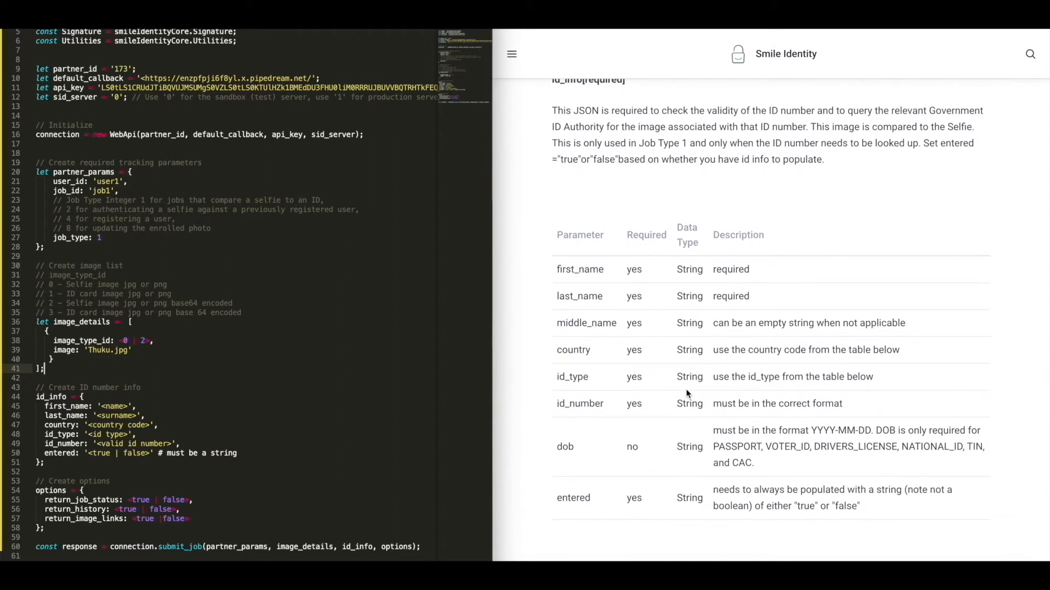
pyautogui.moveTo(678, 394)
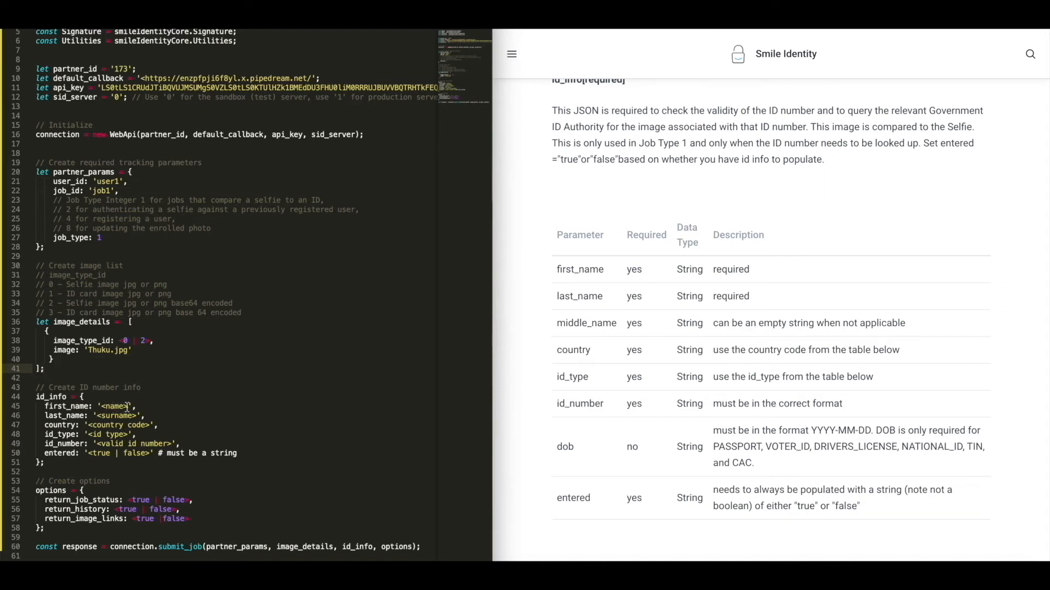
pyautogui.write('Thuku')
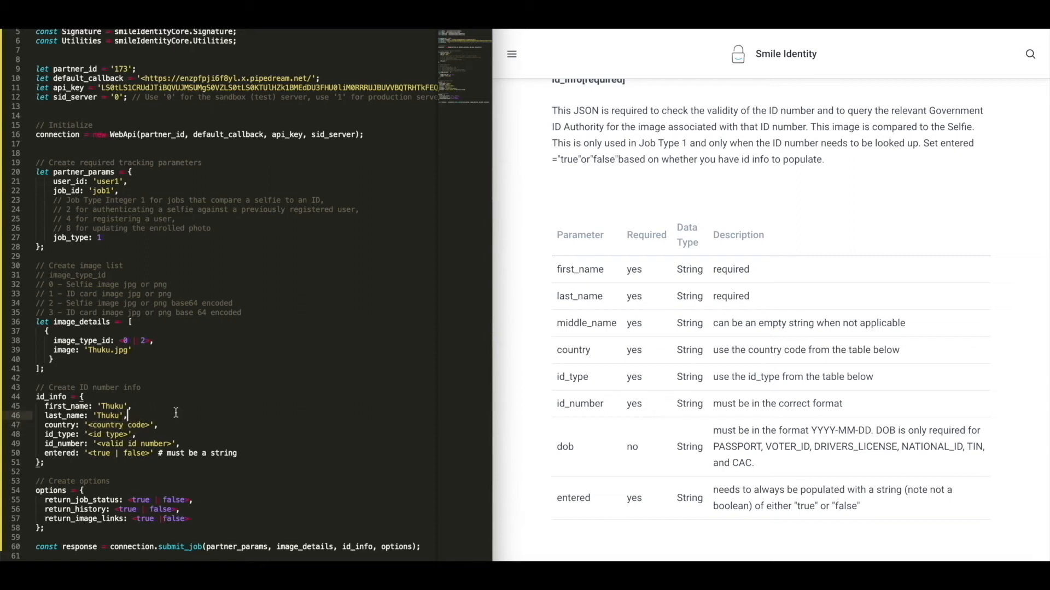
pyautogui.moveTo(595, 356)
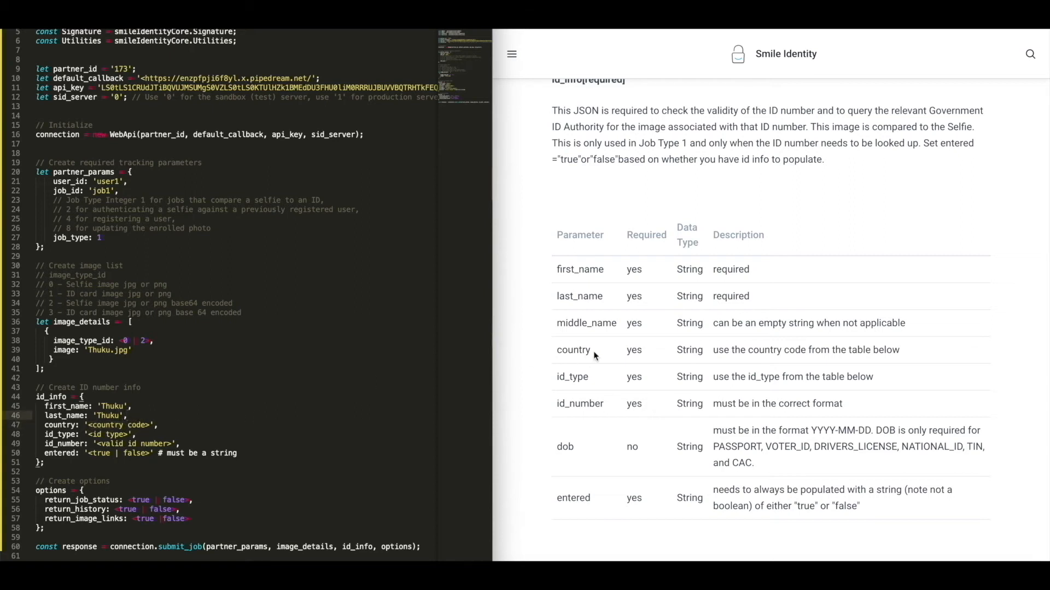
pyautogui.click(511, 53)
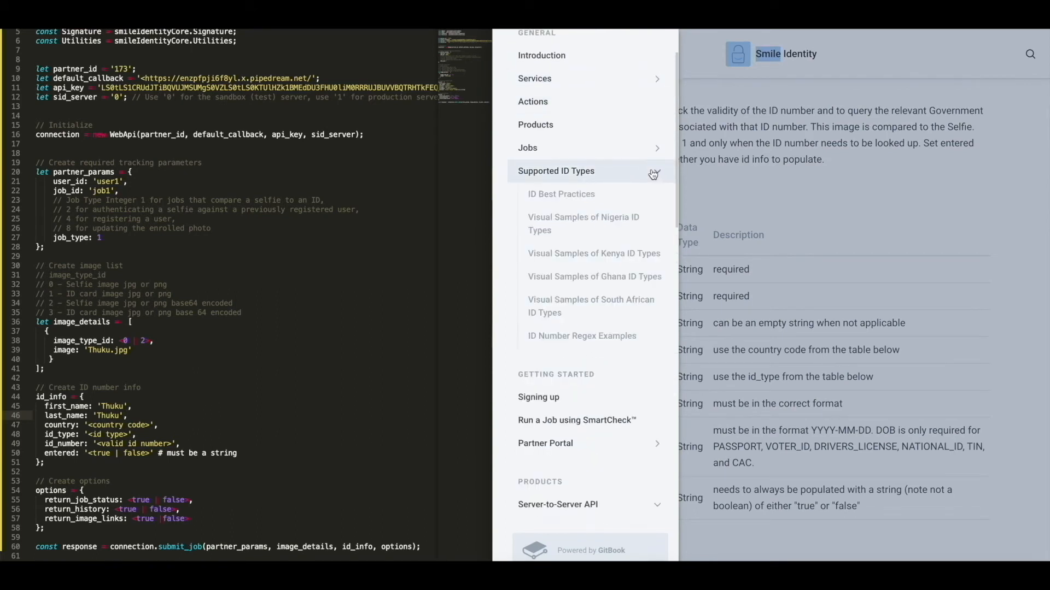
# Fill id_info with country 'KE', id_type 'NATIONAL_ID' and id_number '12345678' from Supported ID Types.
pyautogui.click(555, 171)
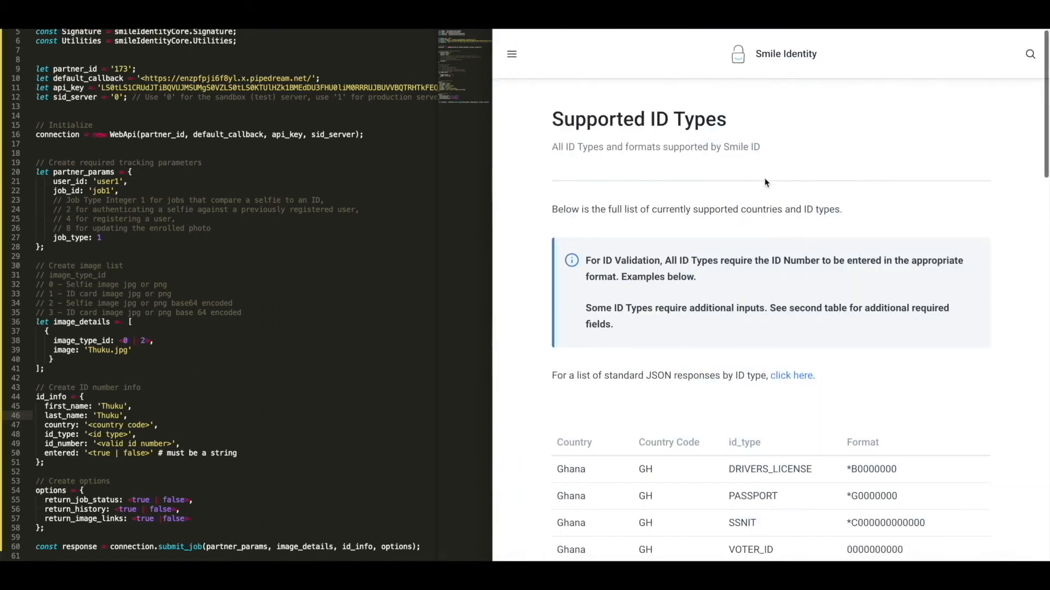
pyautogui.scroll(-3)
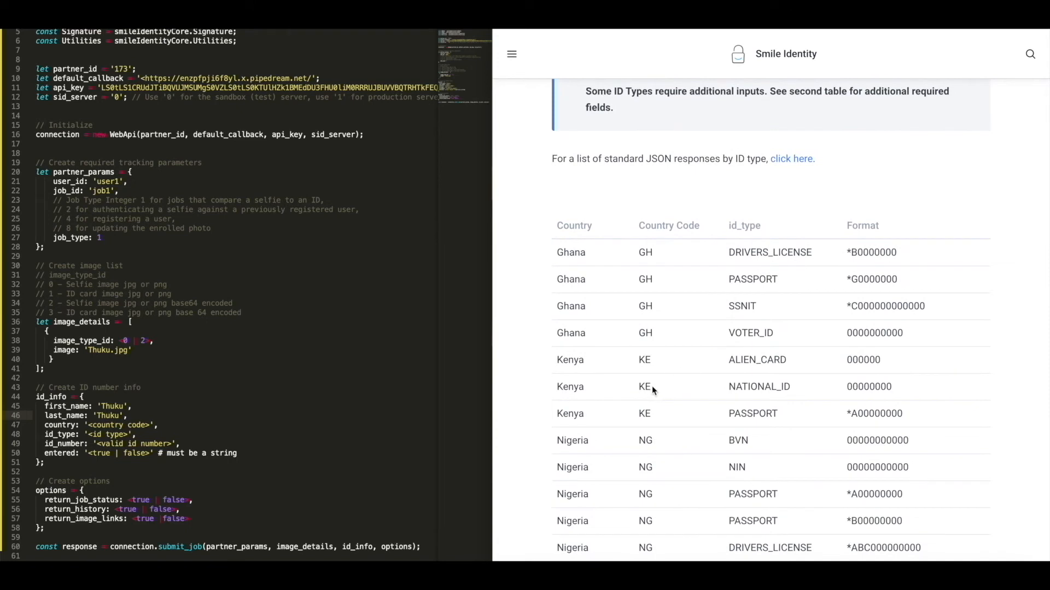
pyautogui.doubleClick(644, 387)
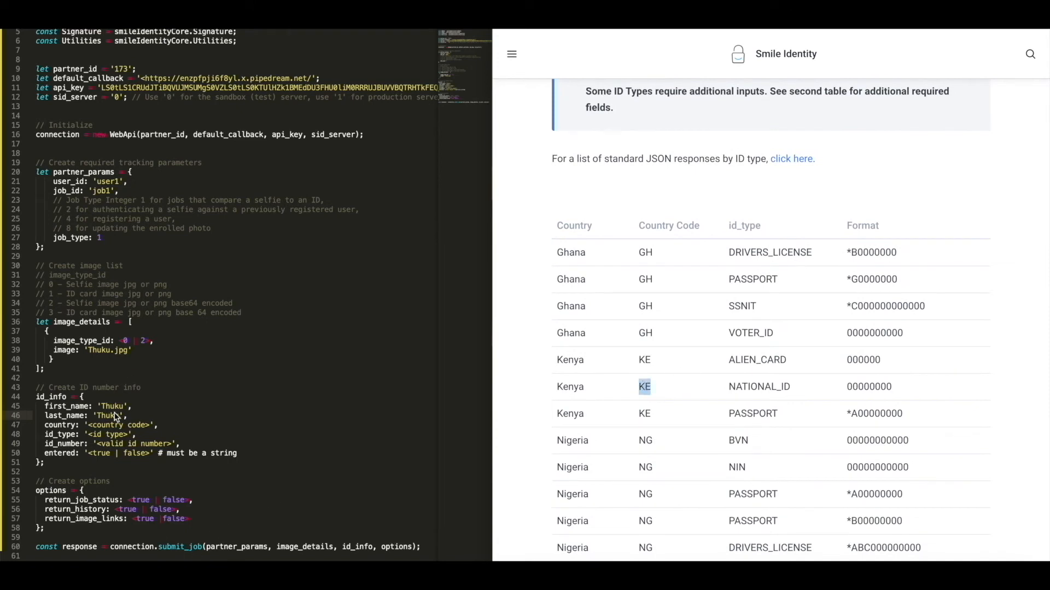
pyautogui.moveTo(93, 428)
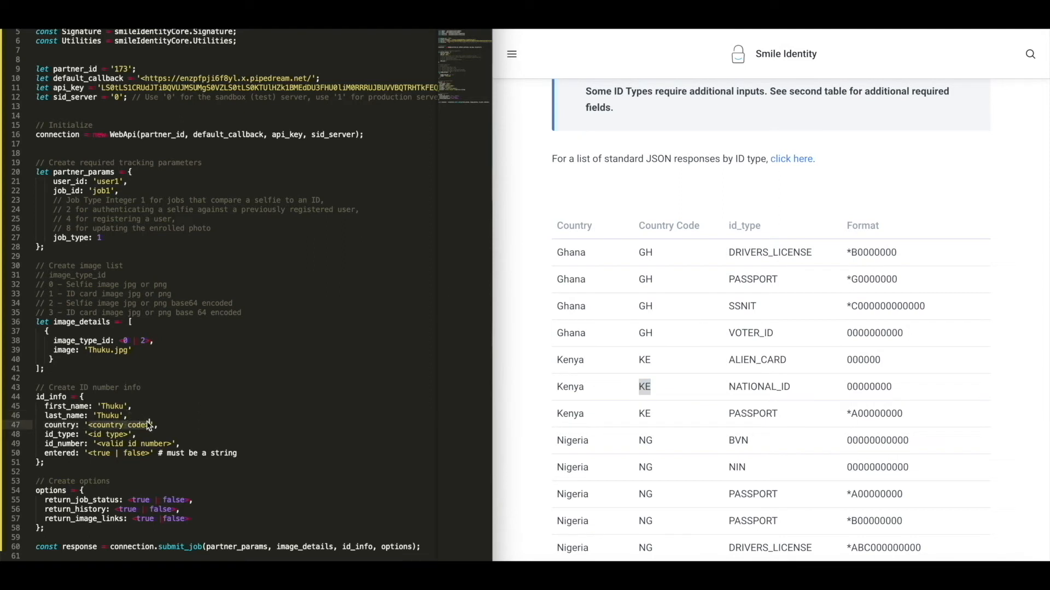
pyautogui.doubleClick(758, 387)
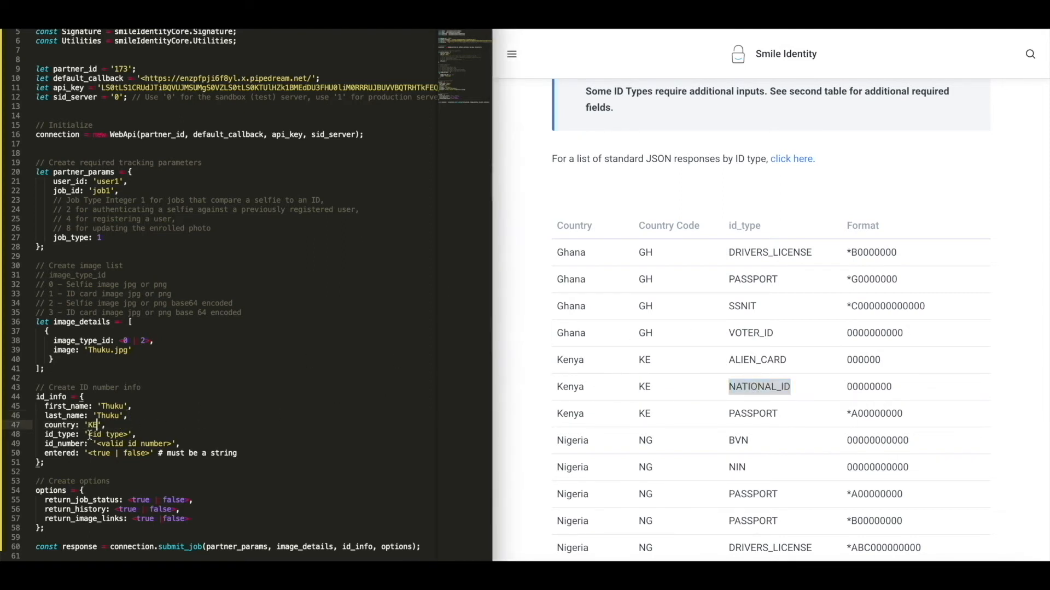
pyautogui.write('NATIONAL_ID')
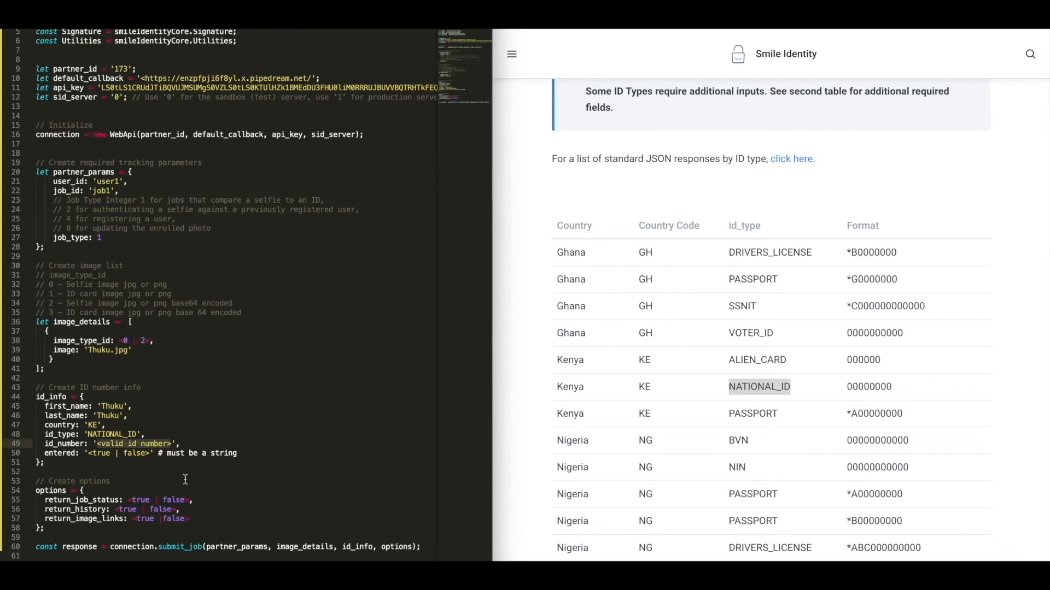
pyautogui.write("12345678',")
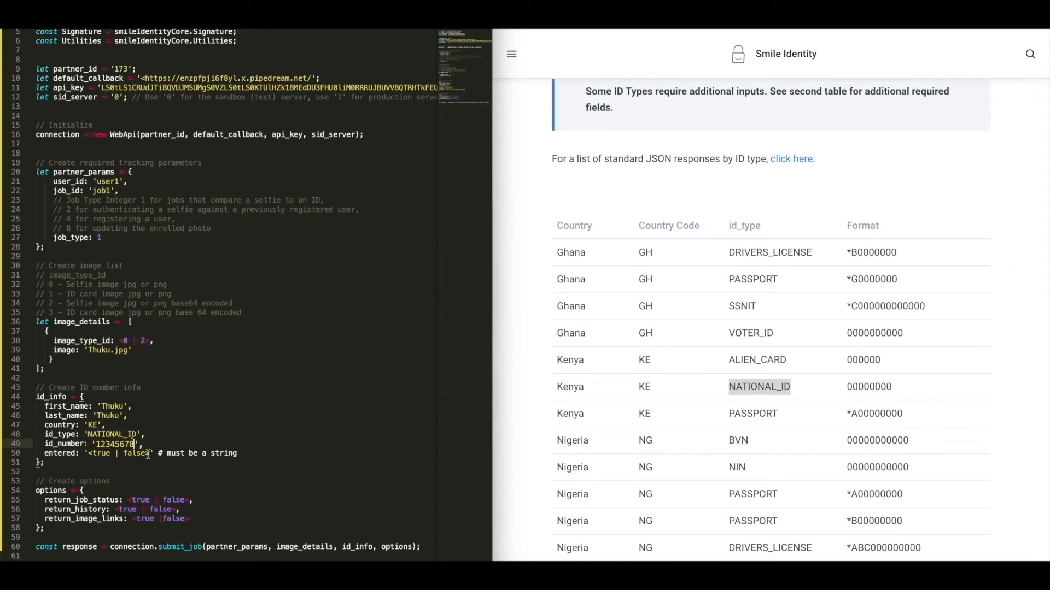
pyautogui.click(510, 53)
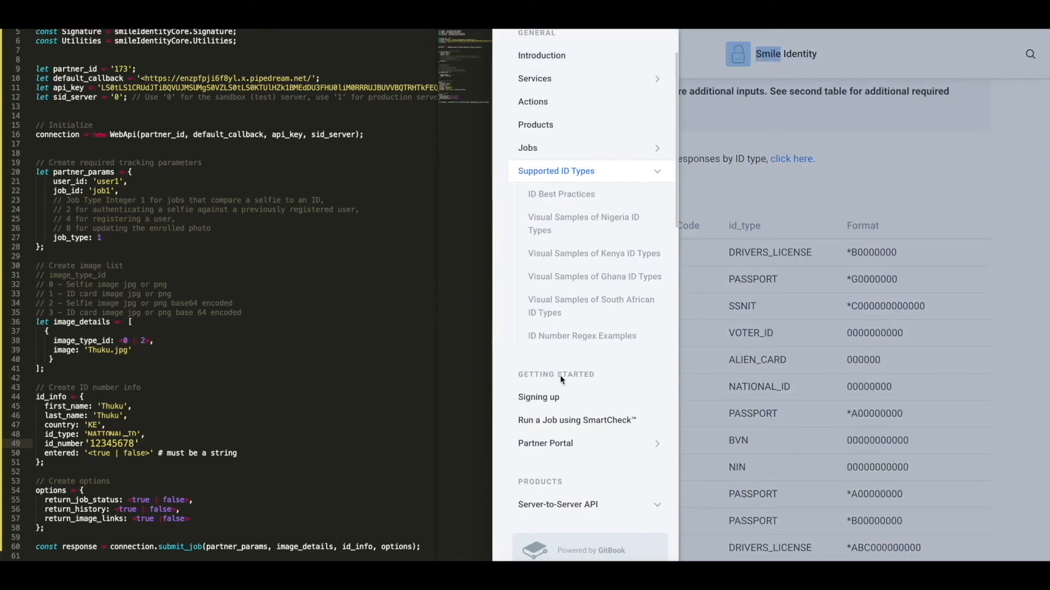
# Check the Server-to-Server API id_info table and set entered to 'true'.
pyautogui.click(555, 409)
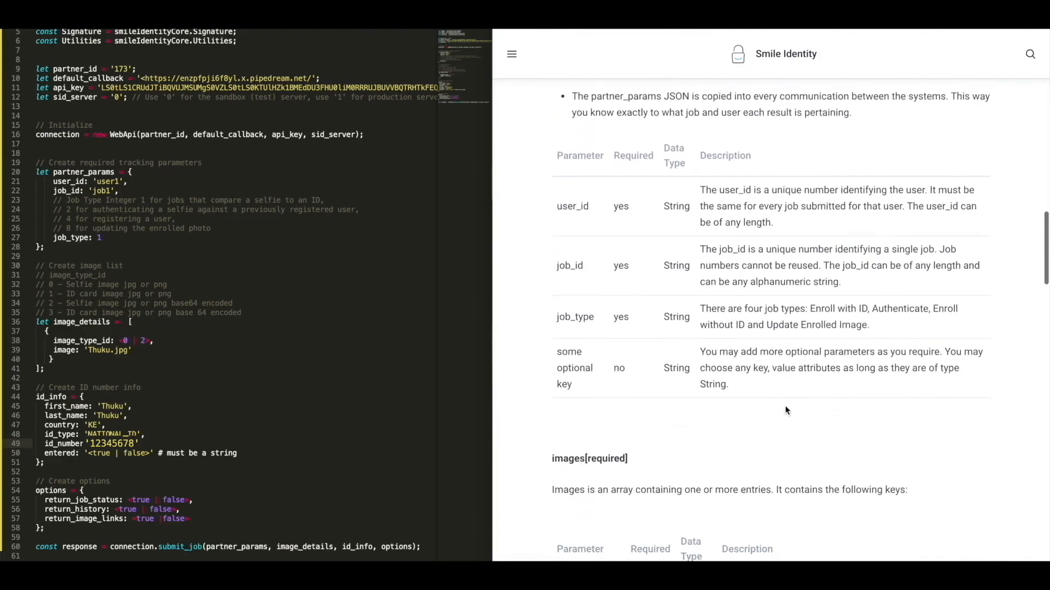
pyautogui.scroll(-3)
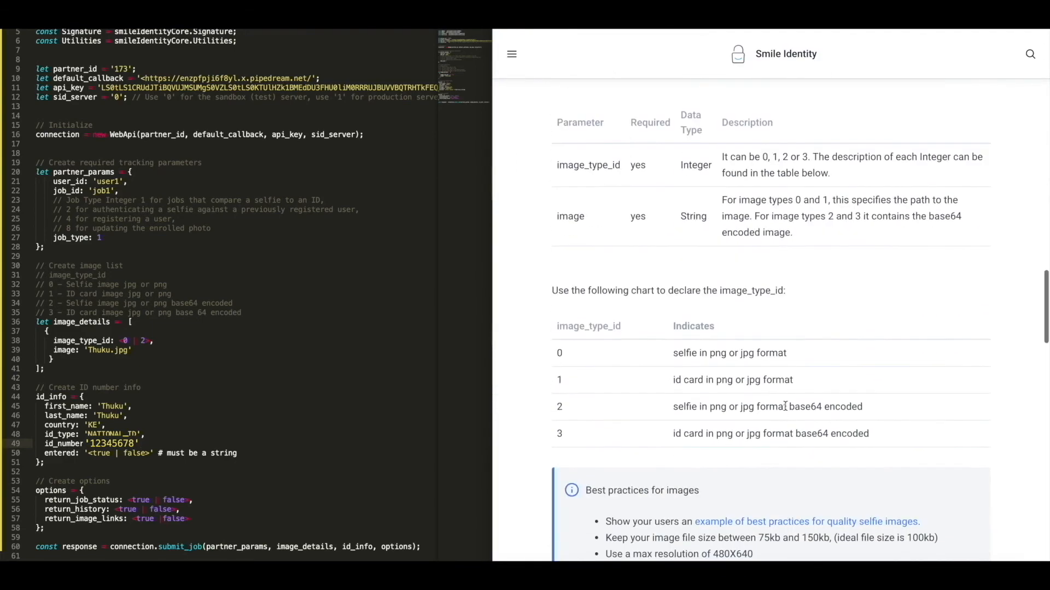
pyautogui.scroll(-3)
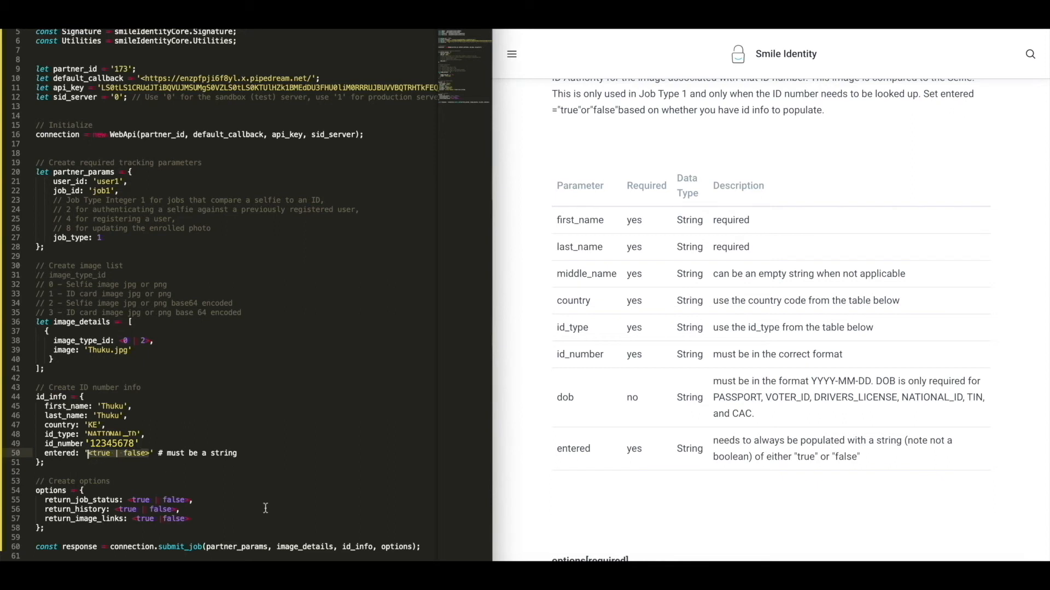
pyautogui.write("true'")
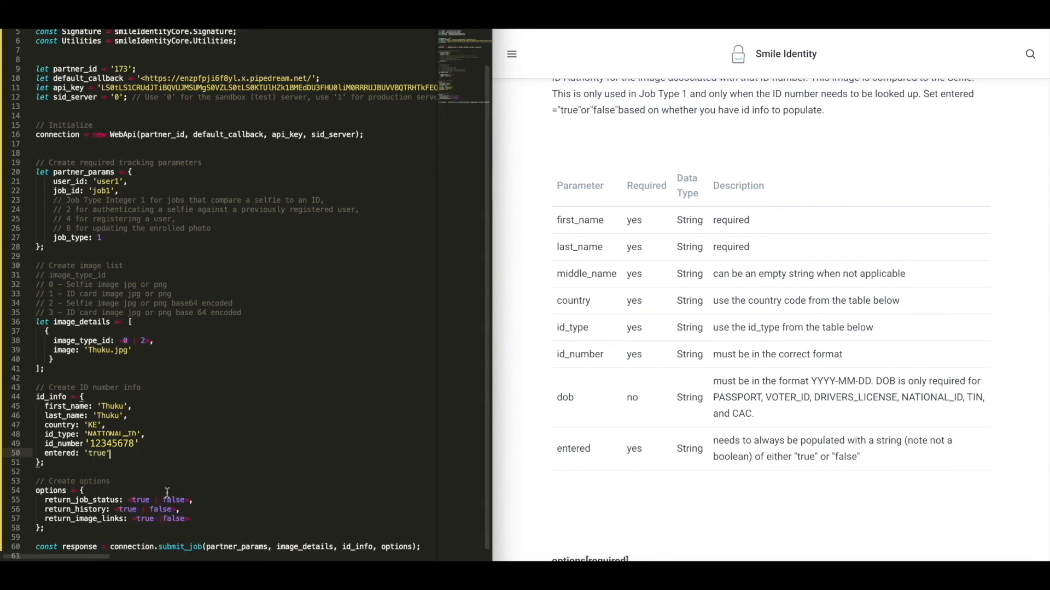
pyautogui.scroll(-3)
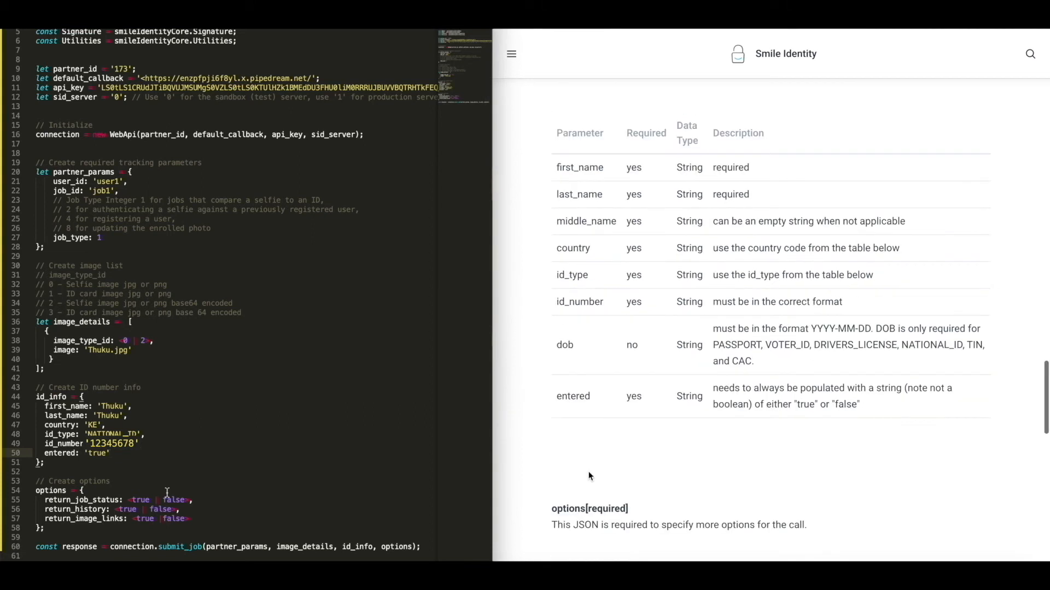
# Set return_job_status and return_history true, return_image_links false, and add the async go() call.
pyautogui.scroll(-3)
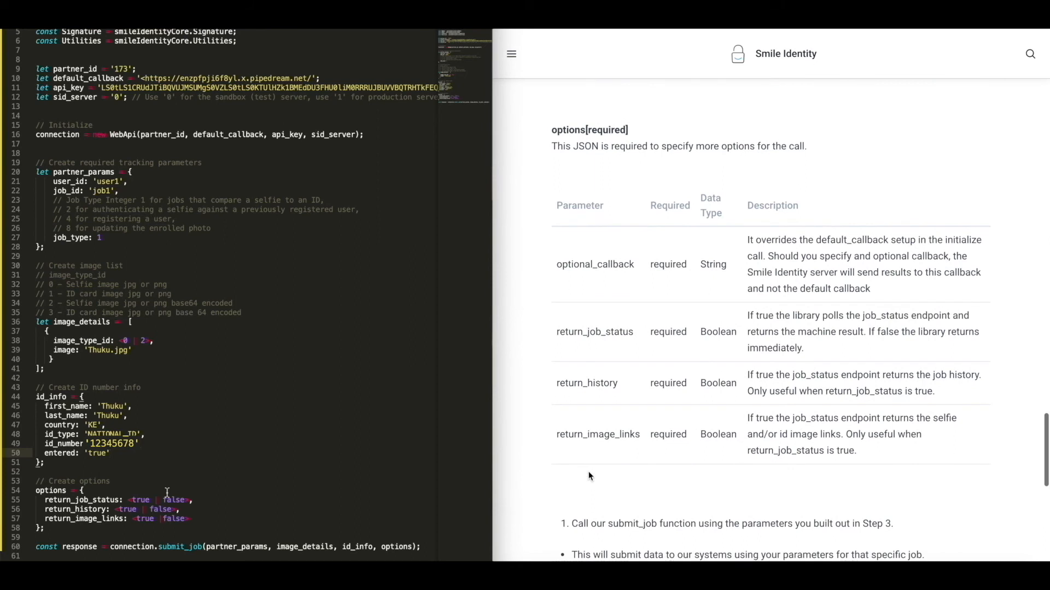
pyautogui.scroll(-3)
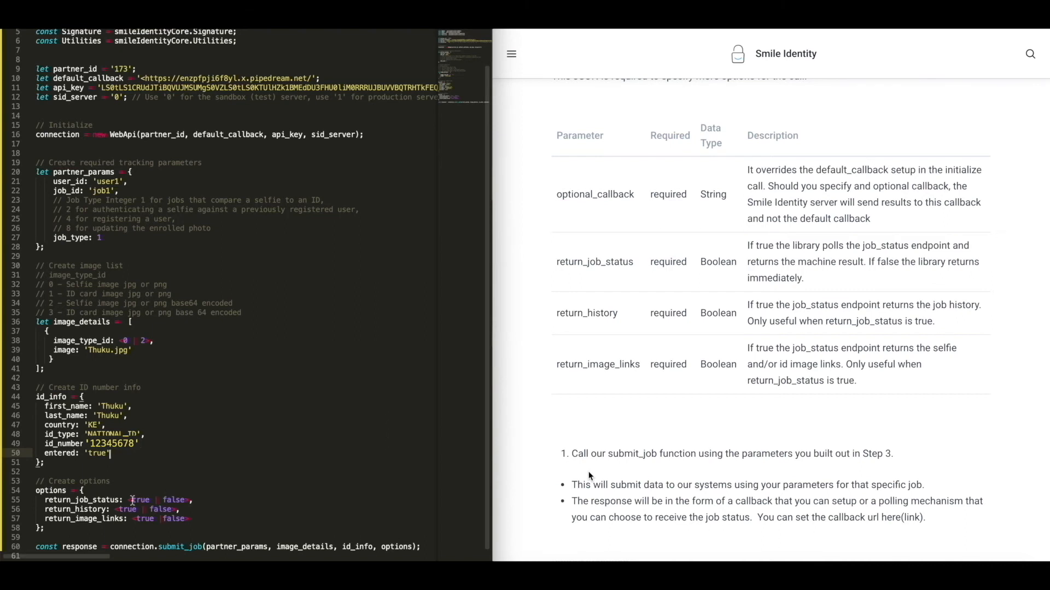
pyautogui.scroll(-3)
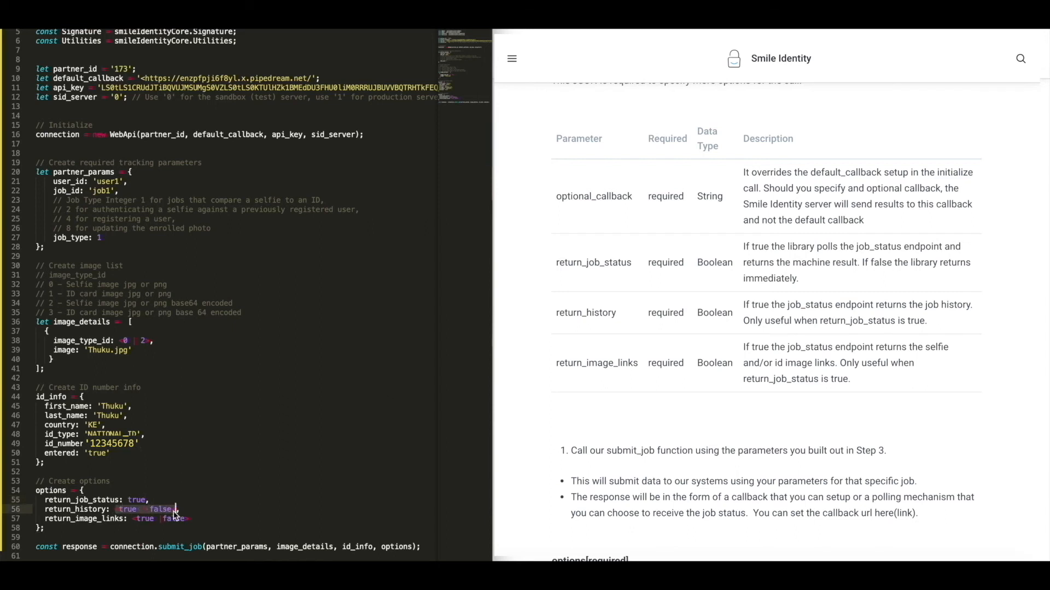
pyautogui.moveTo(286, 492)
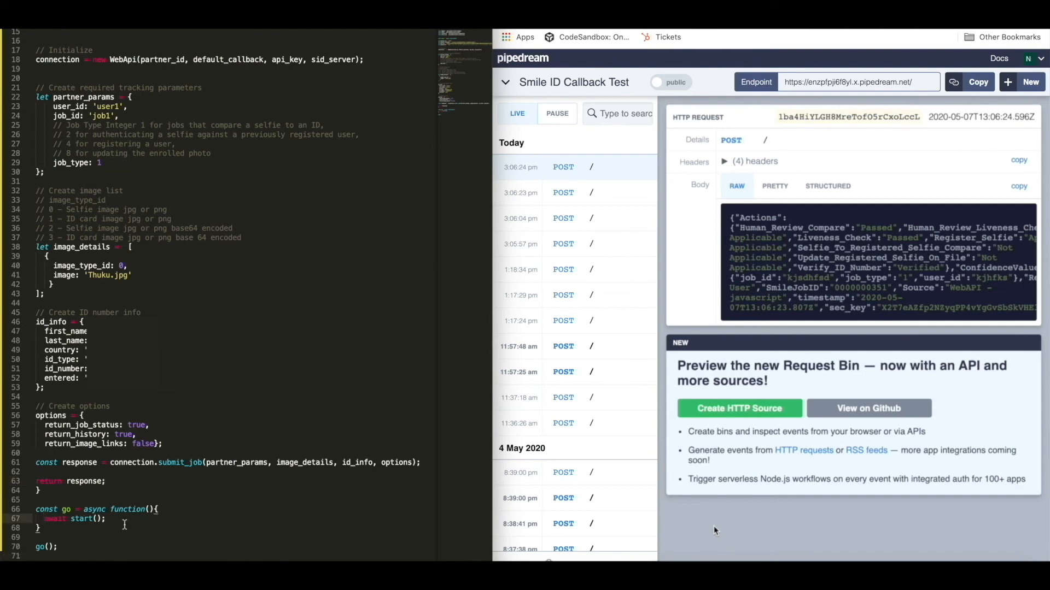
pyautogui.write('co')
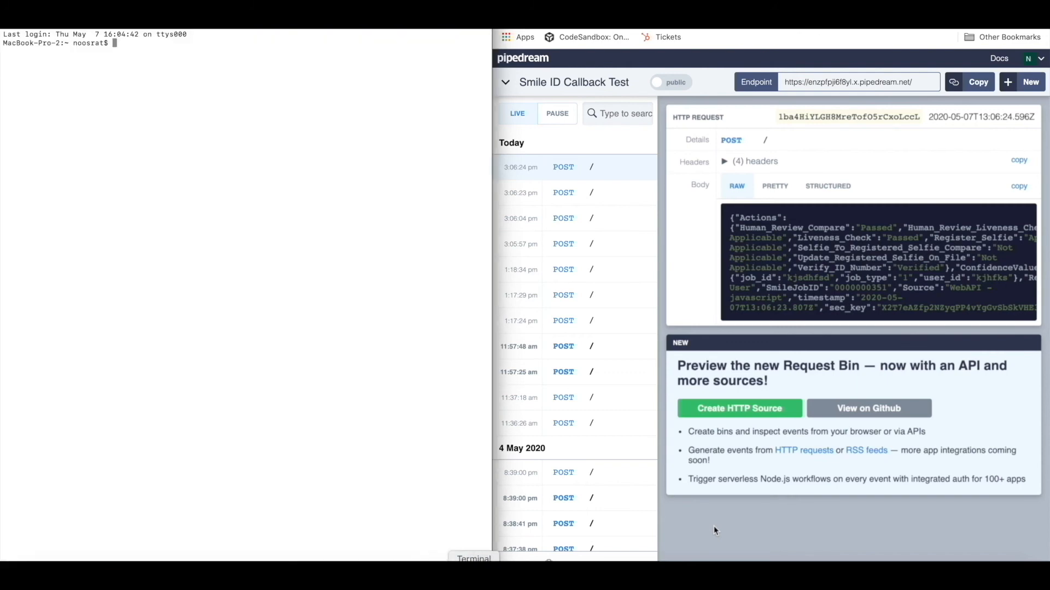
# Run npm start and inspect the Pipedream callbacks, including the final Enroll User result.
pyautogui.write('npm start')
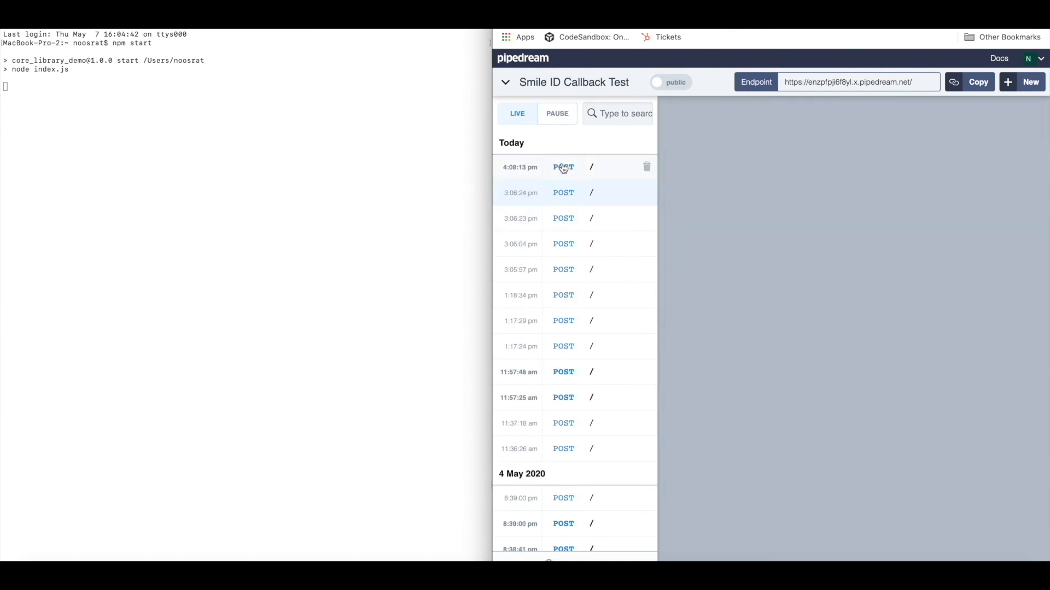
pyautogui.click(563, 167)
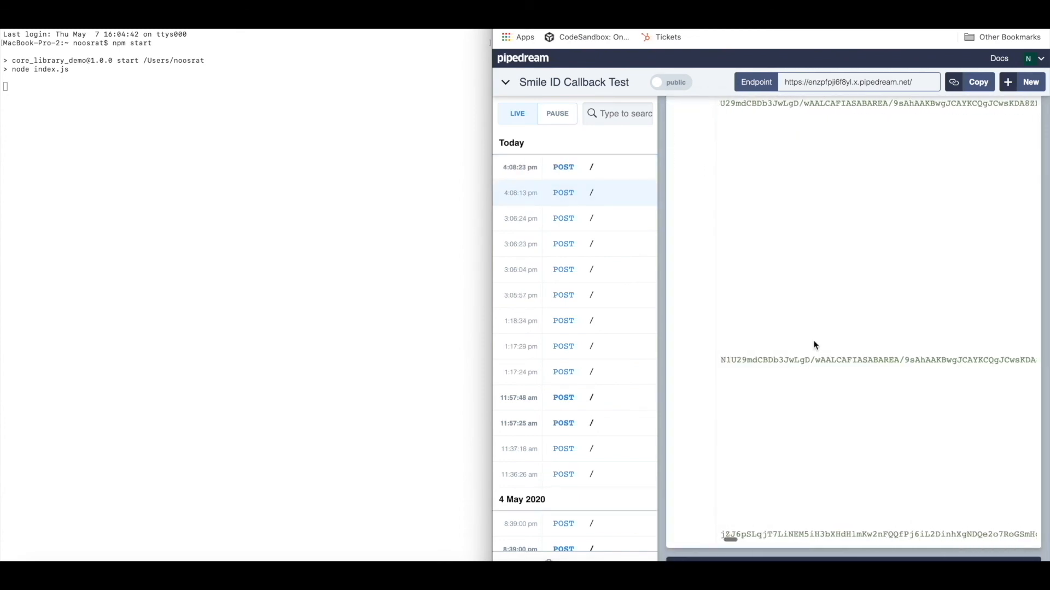
pyautogui.click(563, 167)
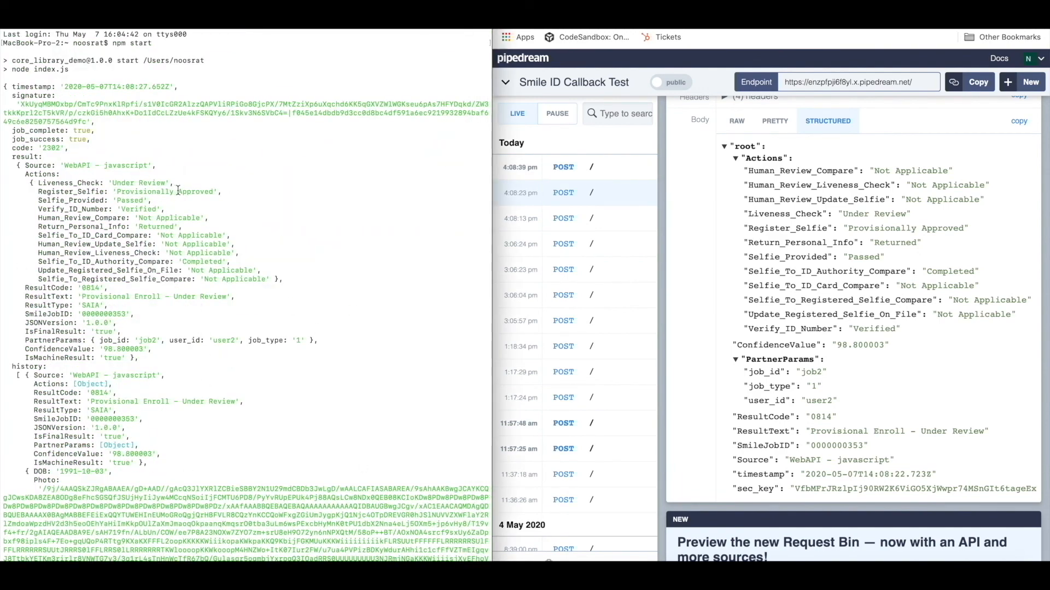
pyautogui.doubleClick(165, 191)
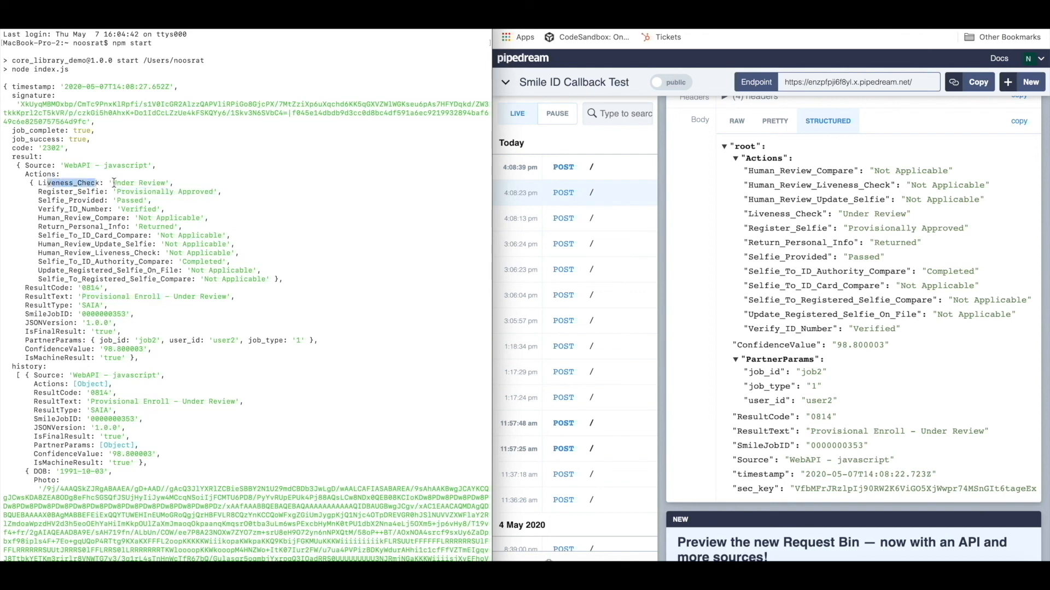
pyautogui.doubleClick(138, 183)
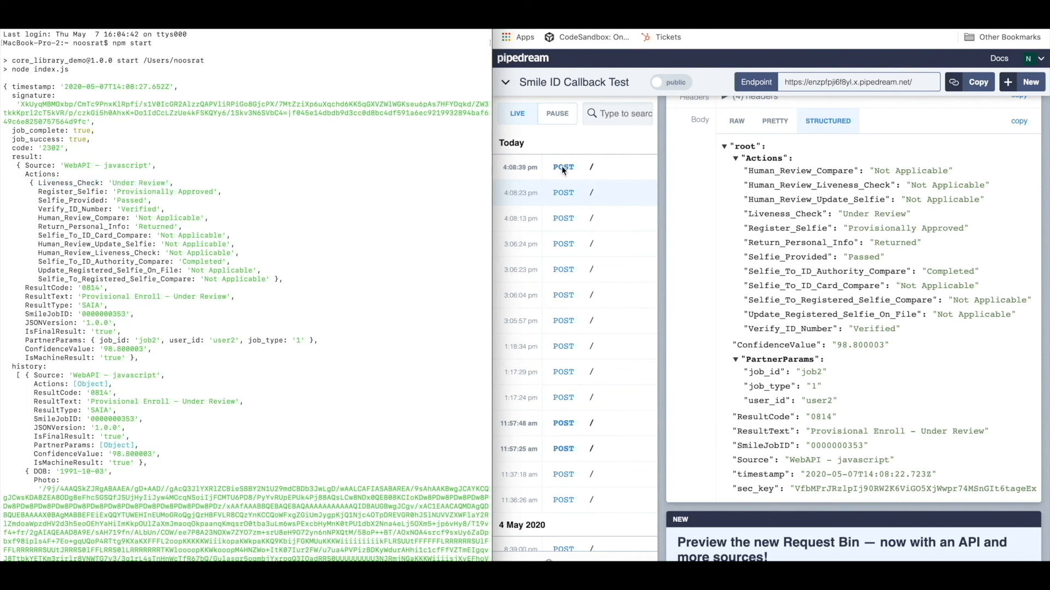
pyautogui.click(563, 167)
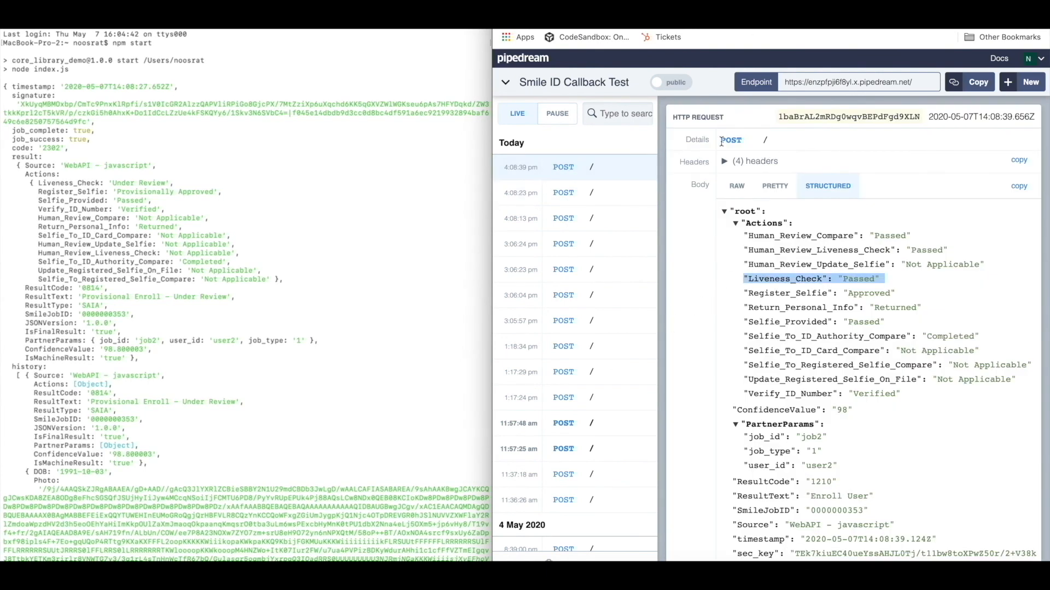
pyautogui.click(542, 212)
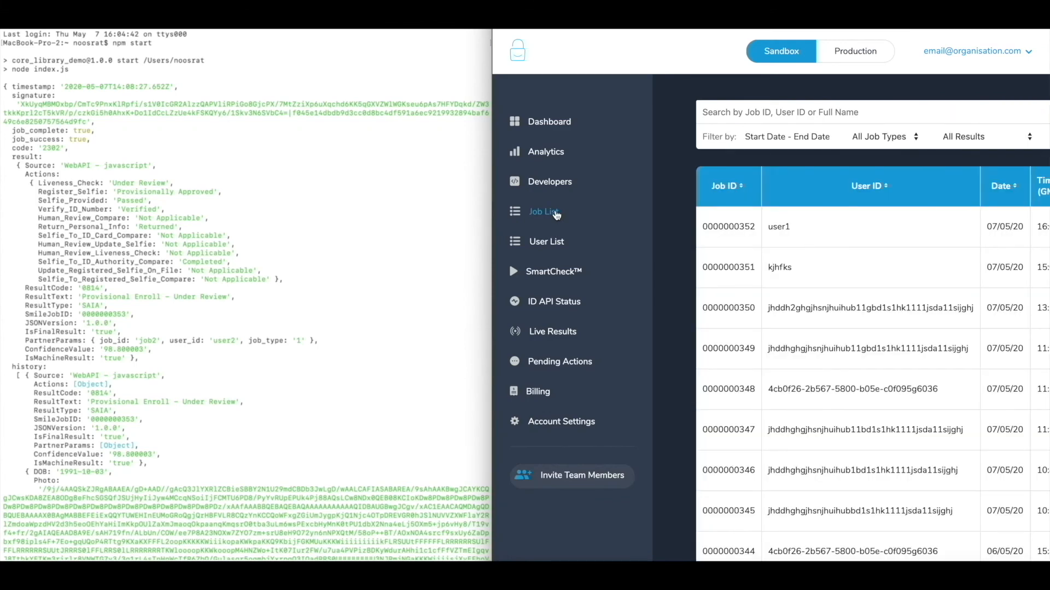
pyautogui.click(778, 226)
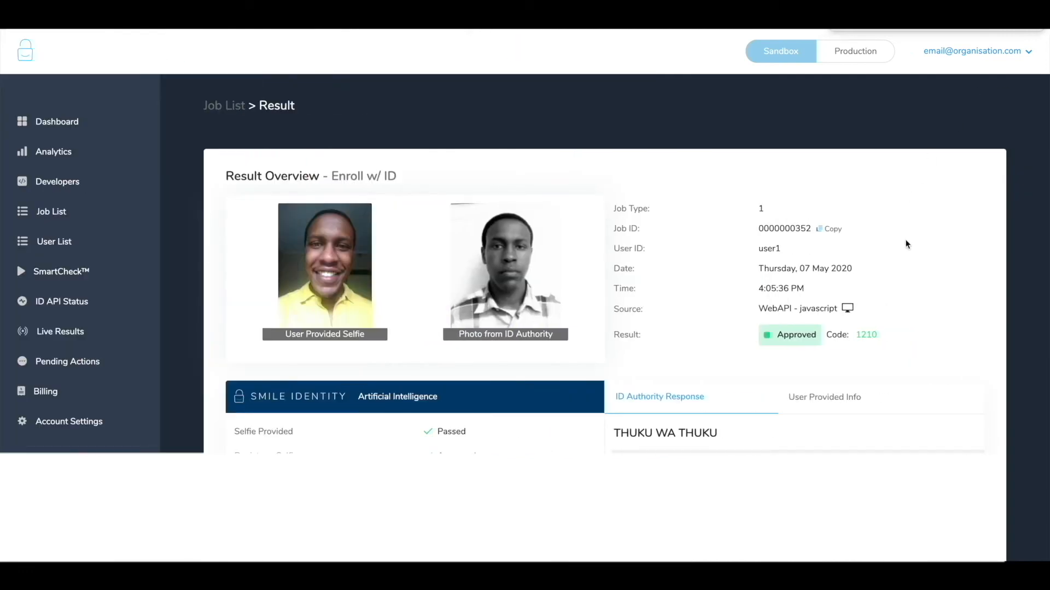
pyautogui.scroll(-3)
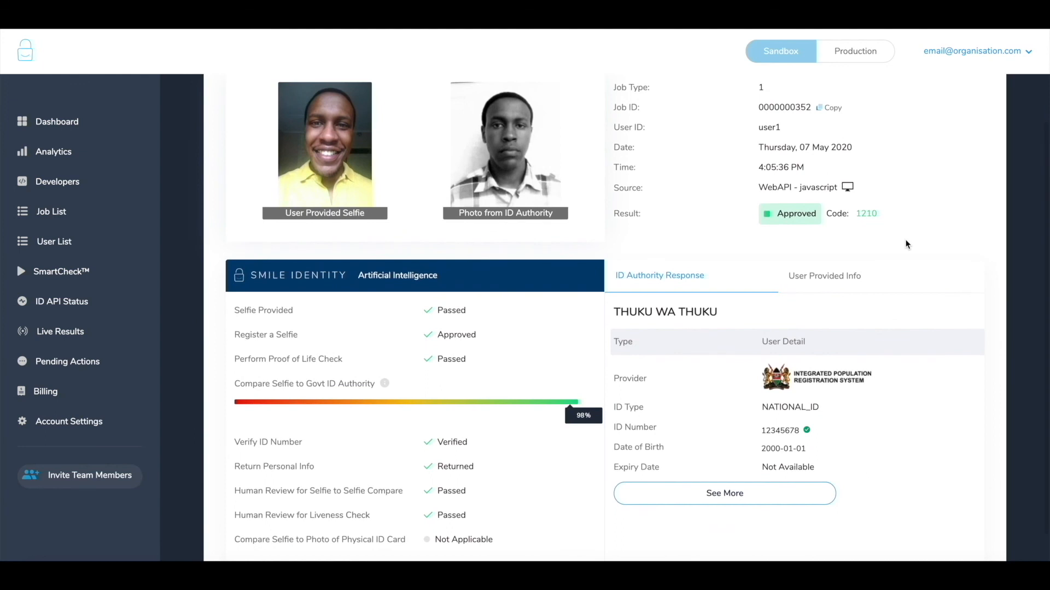